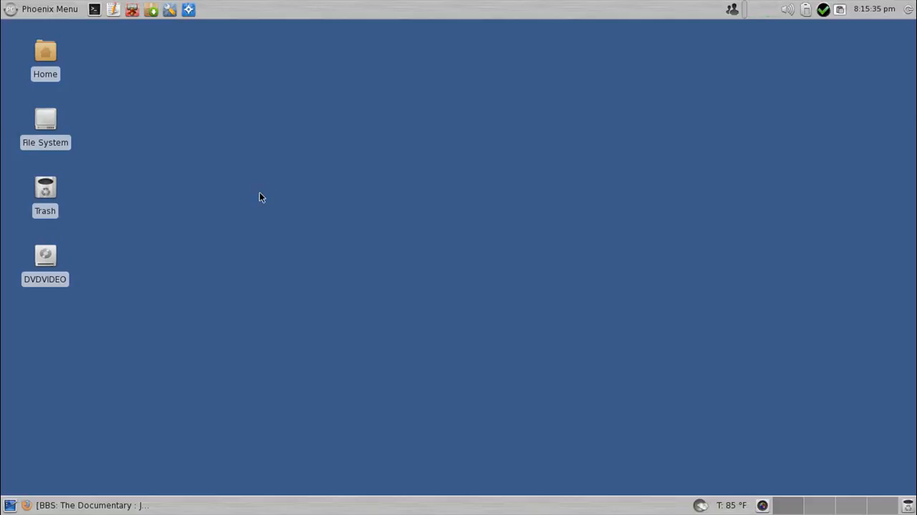
pyautogui.moveTo(271, 214)
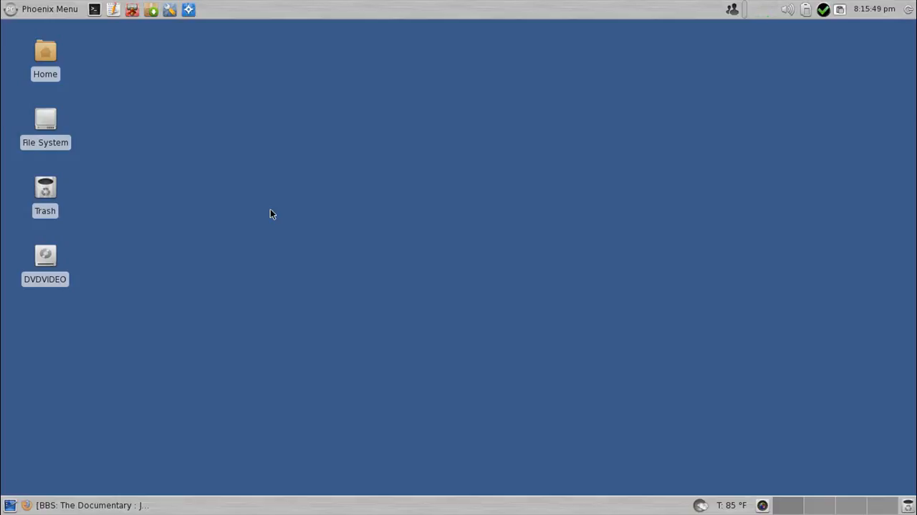
pyautogui.moveTo(246, 256)
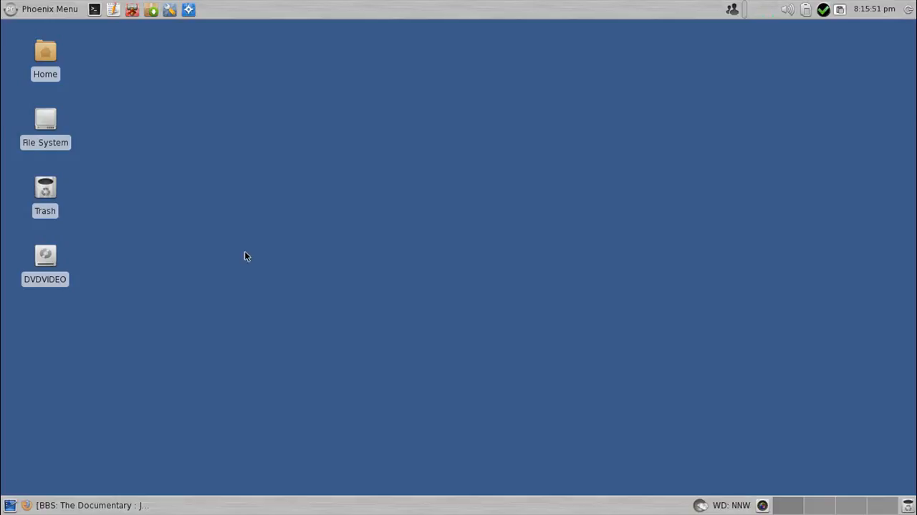
pyautogui.moveTo(242, 272)
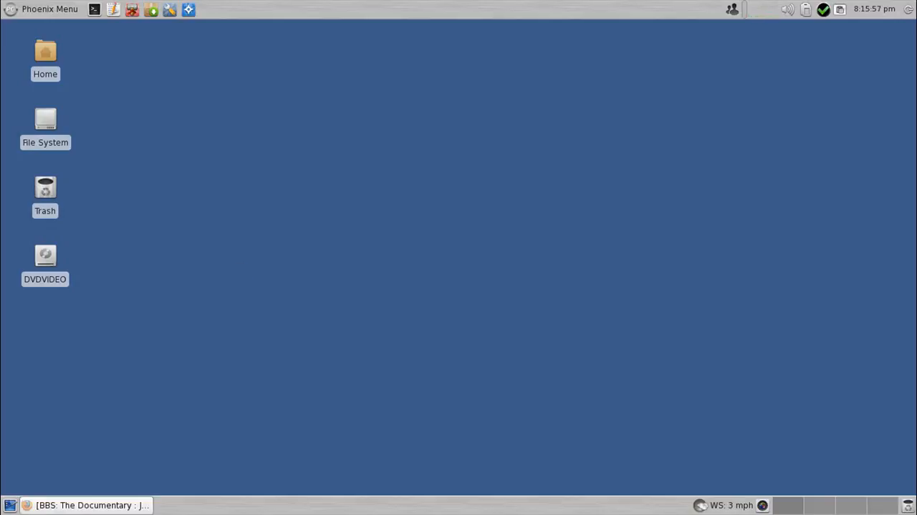
# Restore the BBS: The Documentary page in Firefox and scroll to the Individual Files table.
pyautogui.click(86, 504)
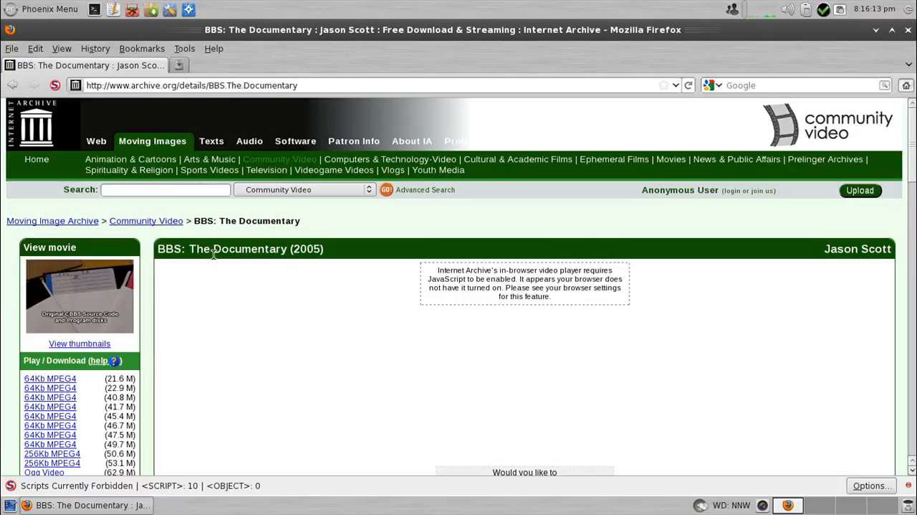
pyautogui.scroll(-3)
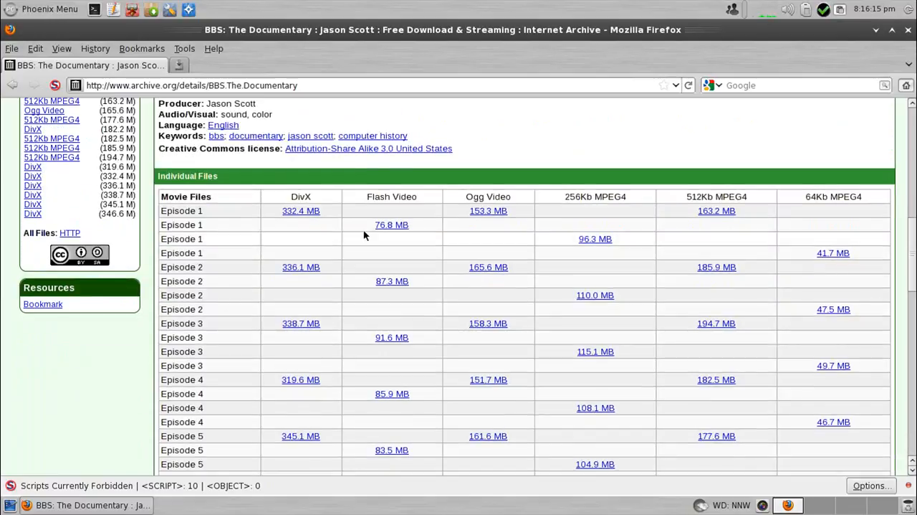
pyautogui.scroll(-3)
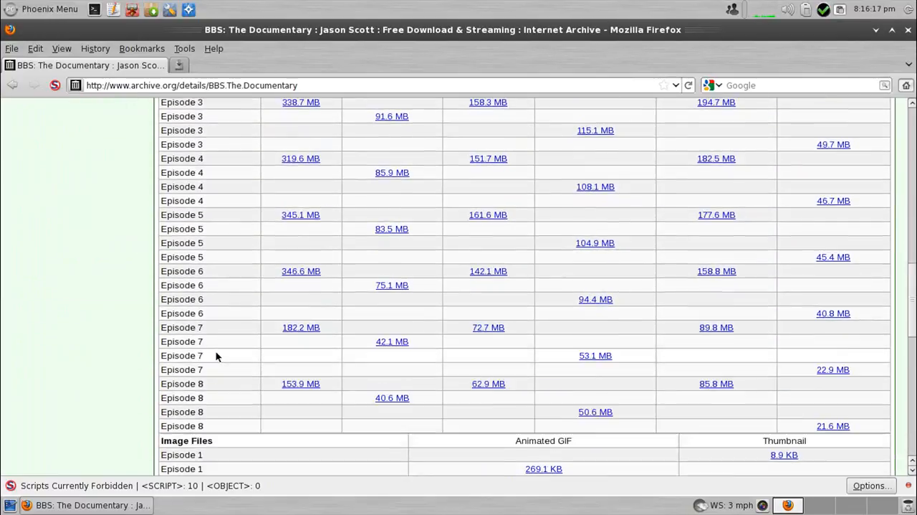
pyautogui.scroll(3)
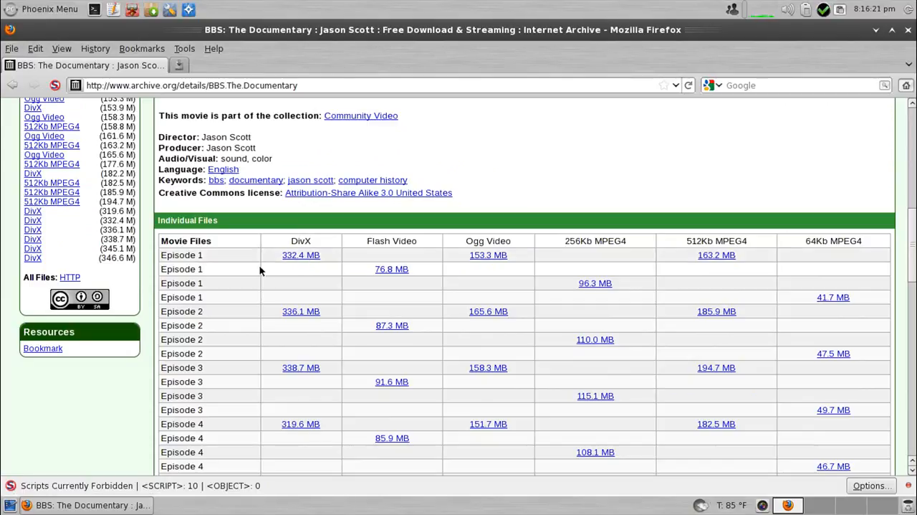
pyautogui.moveTo(301, 255)
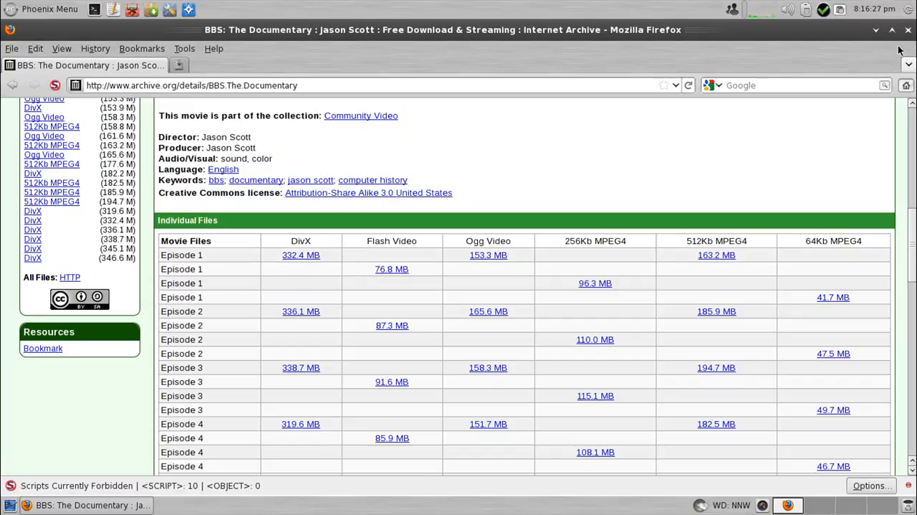
# Minimise Firefox, select the 332.4 MB BBS.The.Documentary.ep1.avi in Movies, then close Thunar.
pyautogui.click(876, 30)
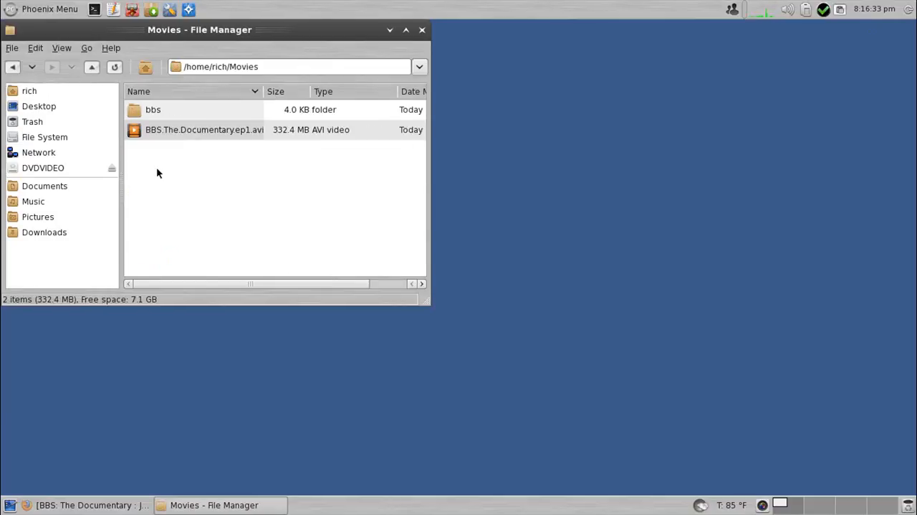
pyautogui.click(204, 130)
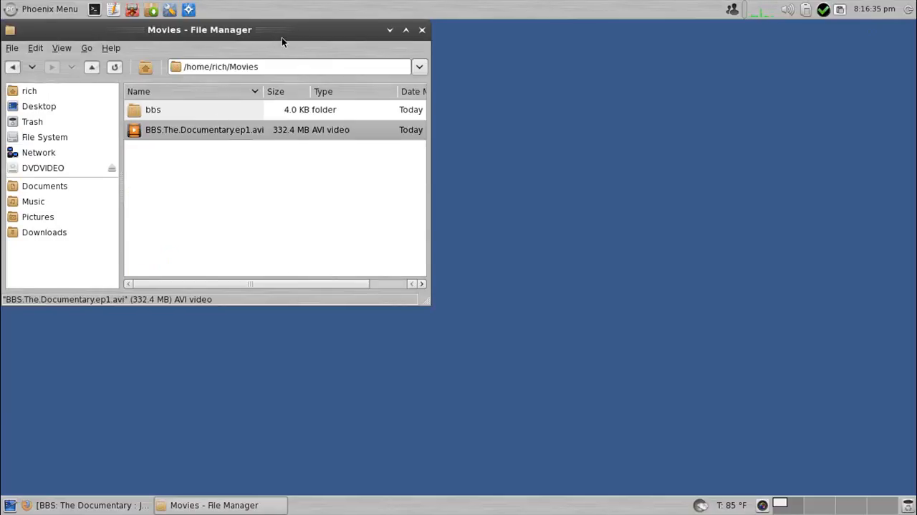
pyautogui.click(421, 30)
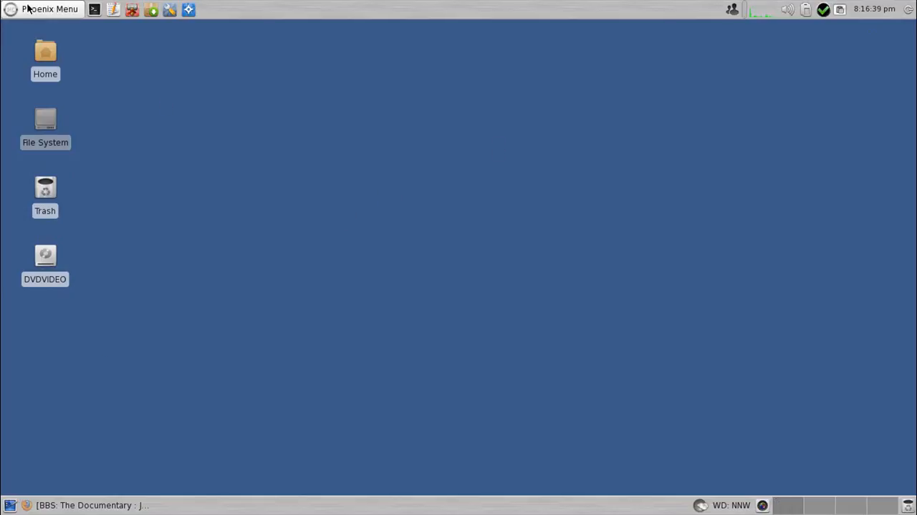
# Launch DeVeDe from the Phoenix Menu's Video applications.
pyautogui.click(49, 9)
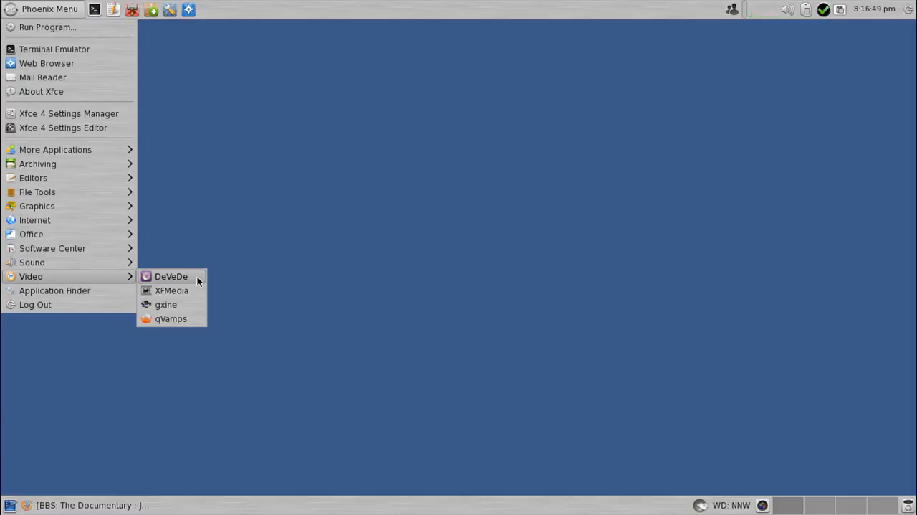
pyautogui.click(171, 276)
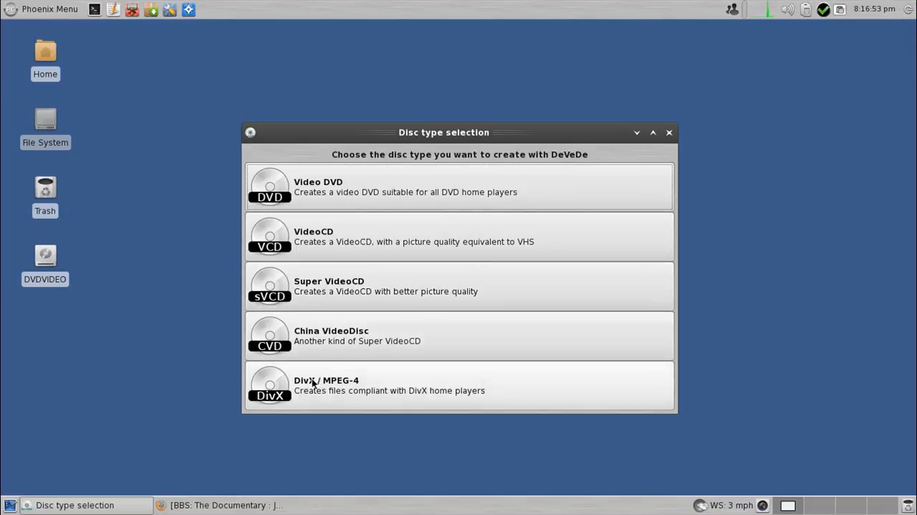
pyautogui.moveTo(407, 186)
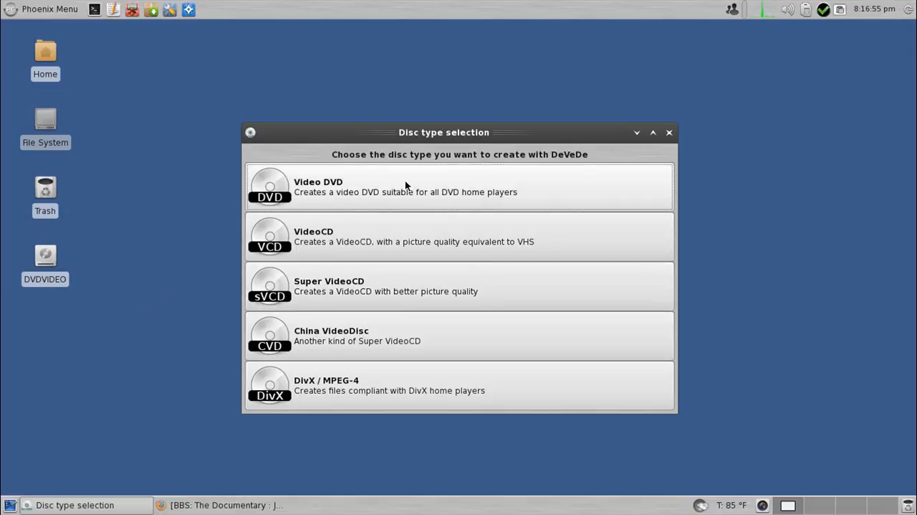
pyautogui.moveTo(408, 287)
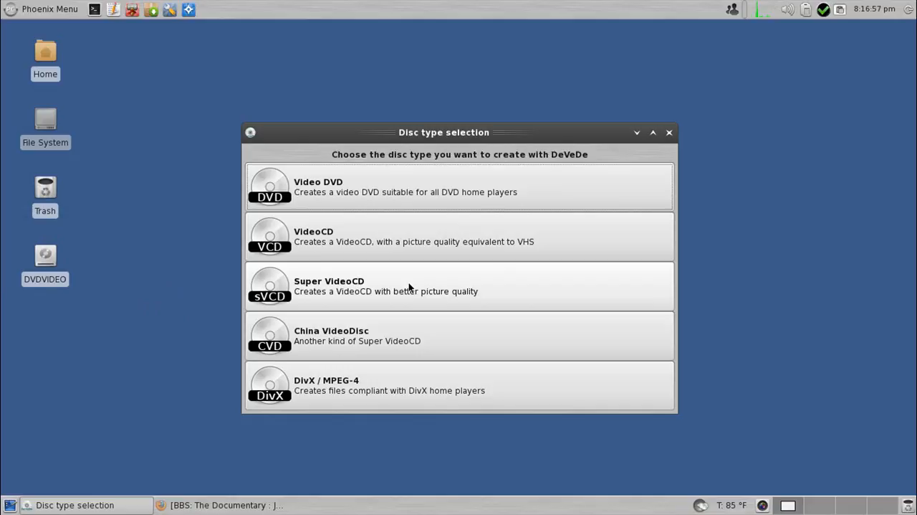
pyautogui.moveTo(312, 340)
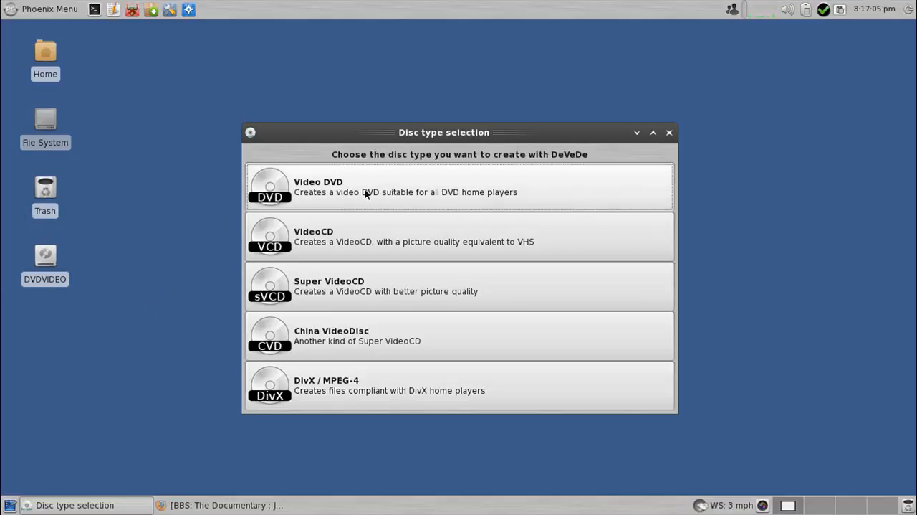
# Choose Video DVD as the disc type to create.
pyautogui.click(458, 186)
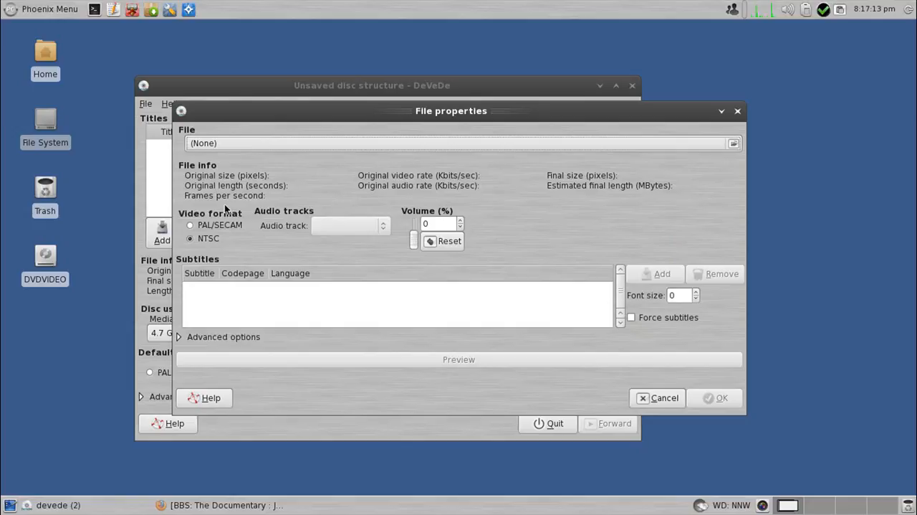
pyautogui.moveTo(204, 215)
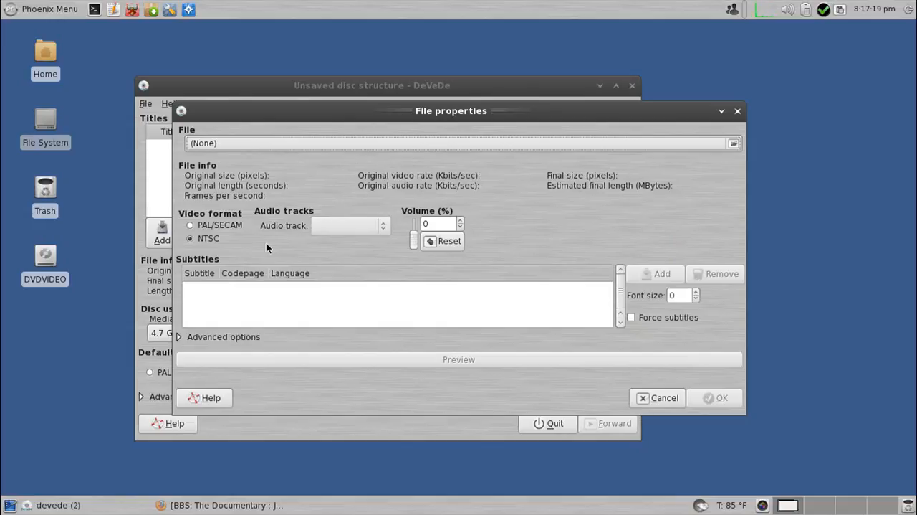
pyautogui.moveTo(259, 248)
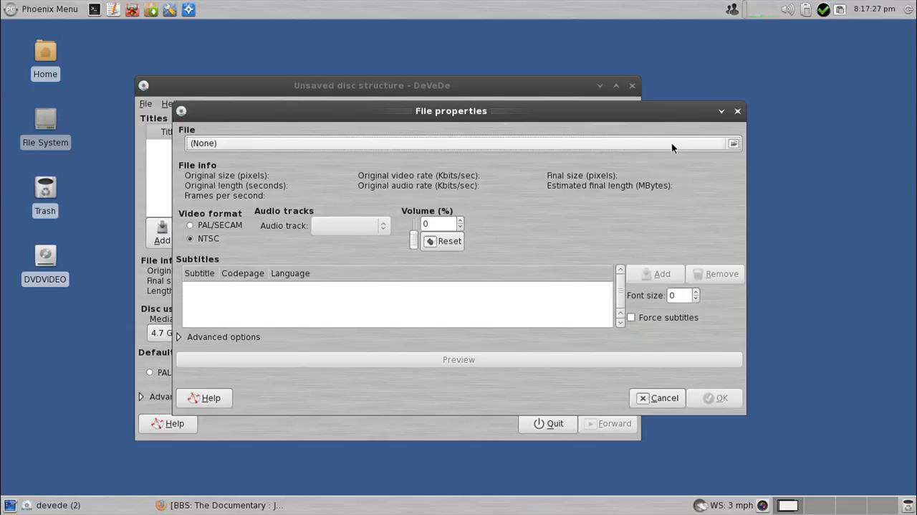
# Load BBS.The.Documentary.ep1.avi from the Movies folder as the title's video file.
pyautogui.click(734, 143)
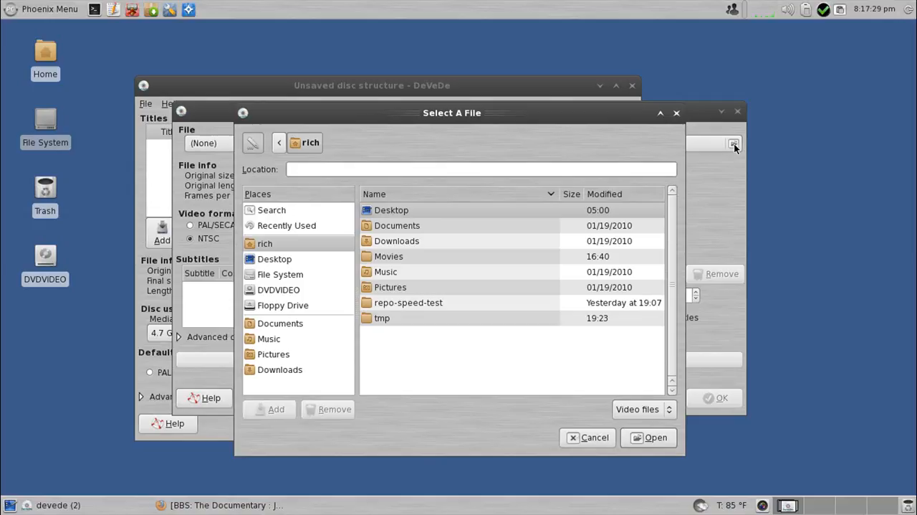
pyautogui.click(389, 256)
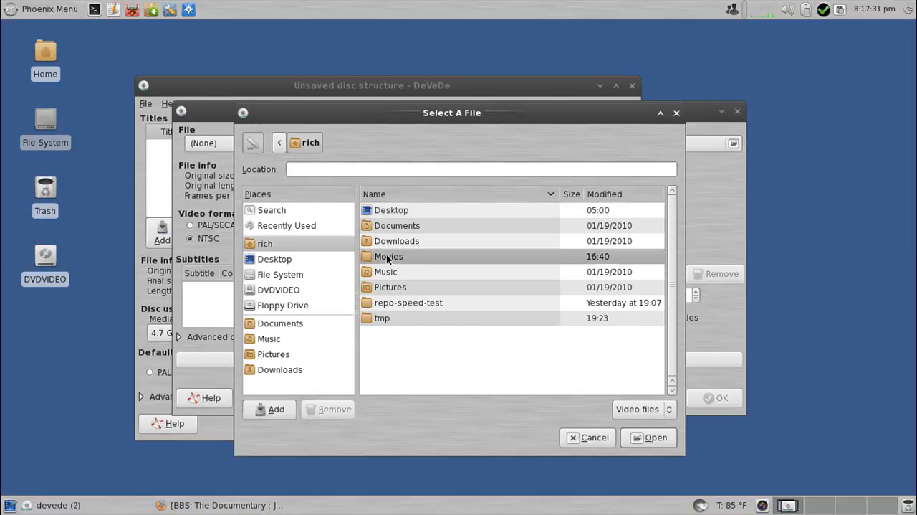
pyautogui.doubleClick(388, 256)
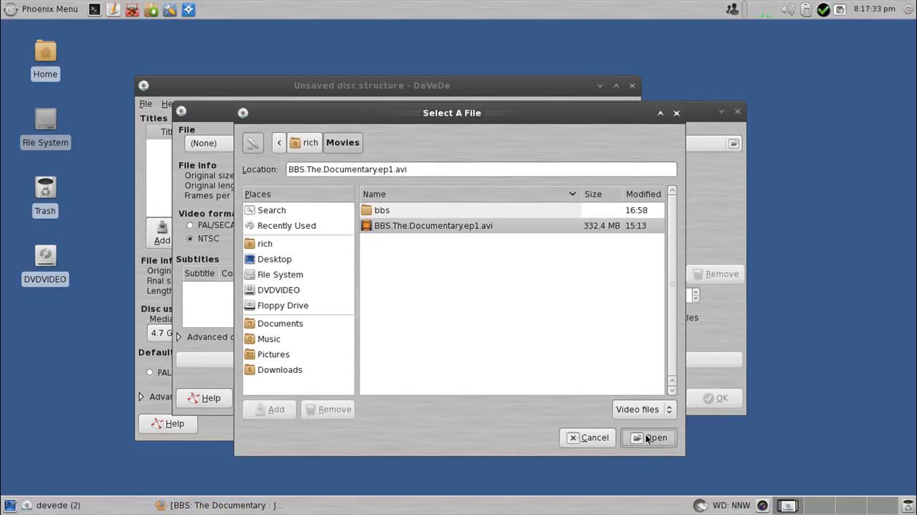
pyautogui.click(654, 437)
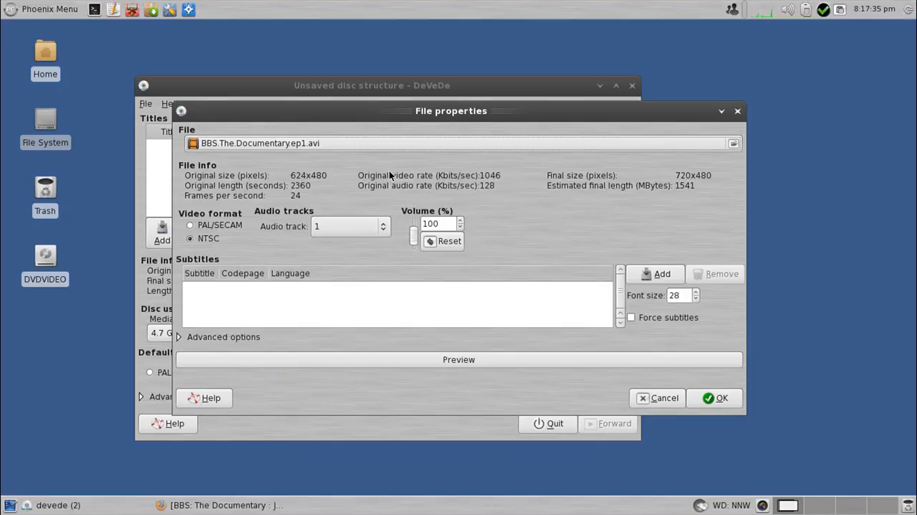
pyautogui.moveTo(310, 335)
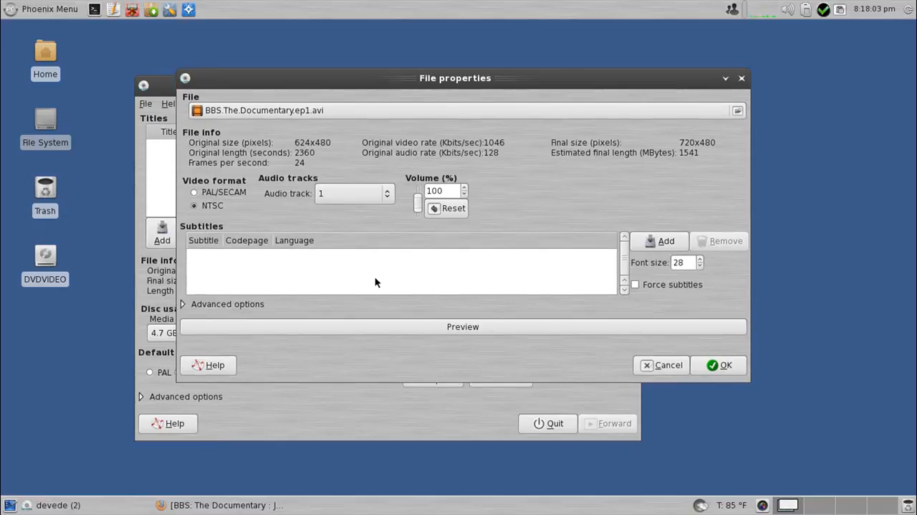
pyautogui.moveTo(446, 257)
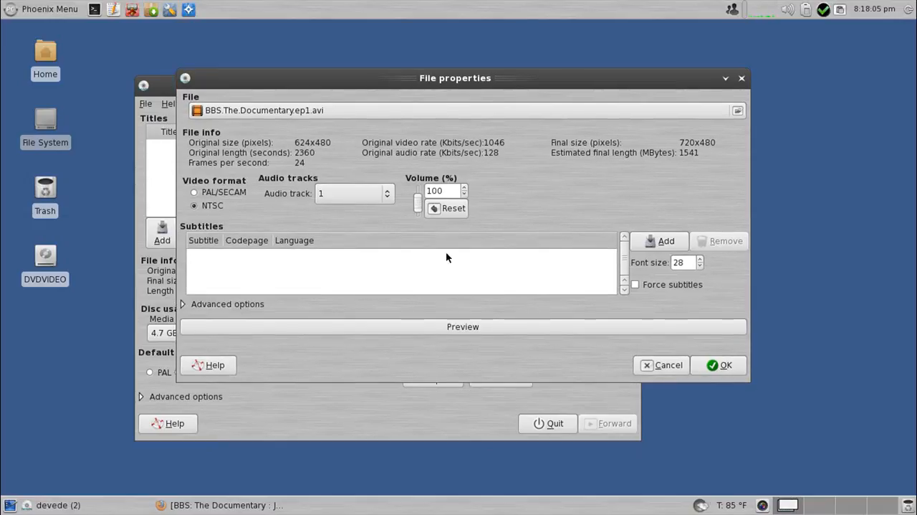
pyautogui.click(462, 326)
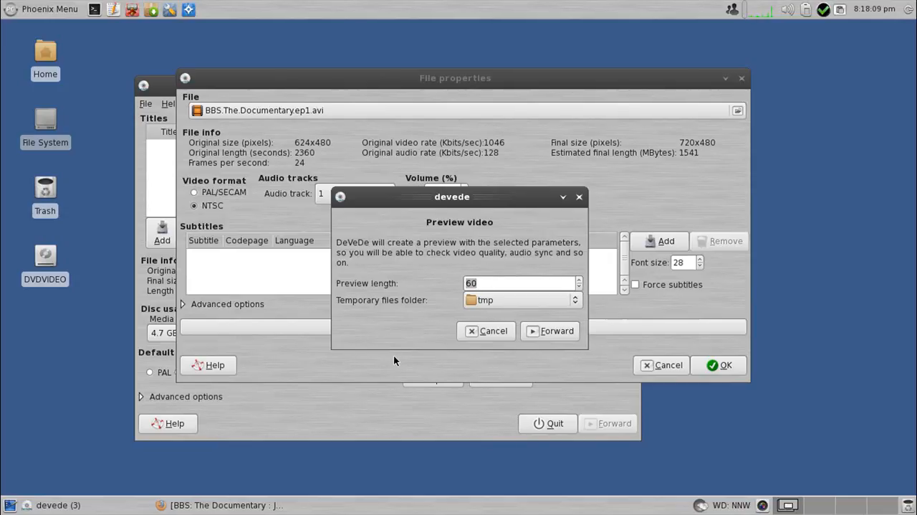
pyautogui.write('10')
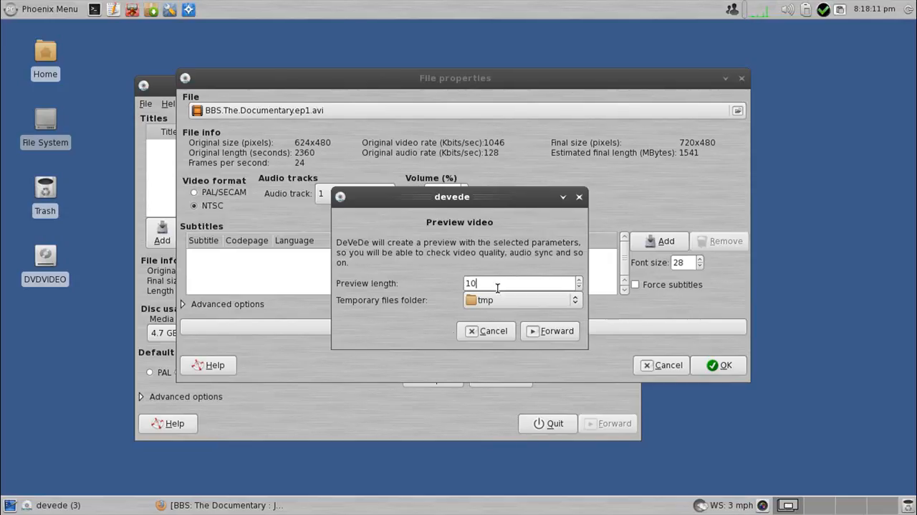
pyautogui.click(552, 331)
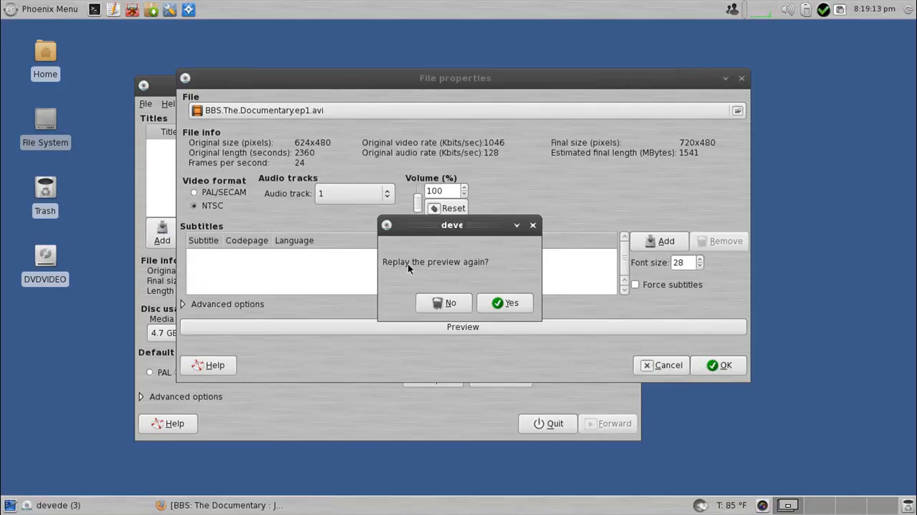
pyautogui.click(450, 303)
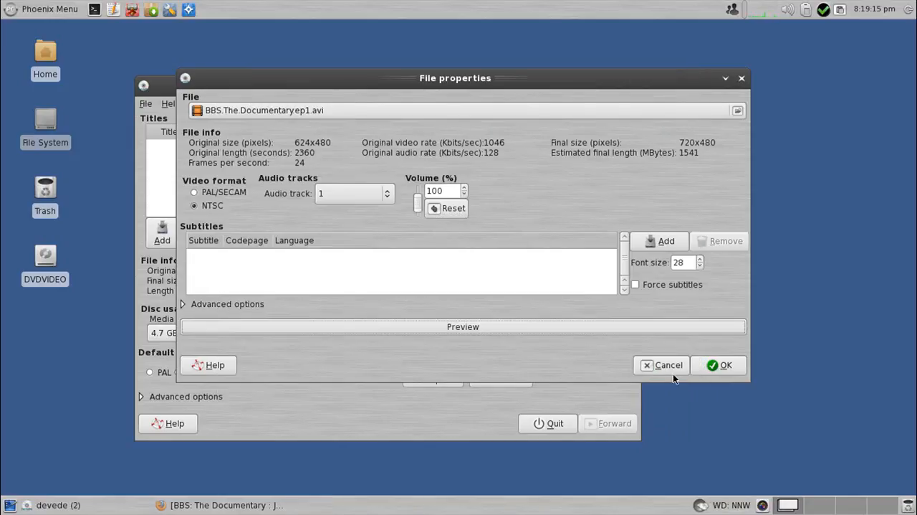
# Accept the AVI's file settings and name the title 'BBS: The Documentary'.
pyautogui.click(725, 365)
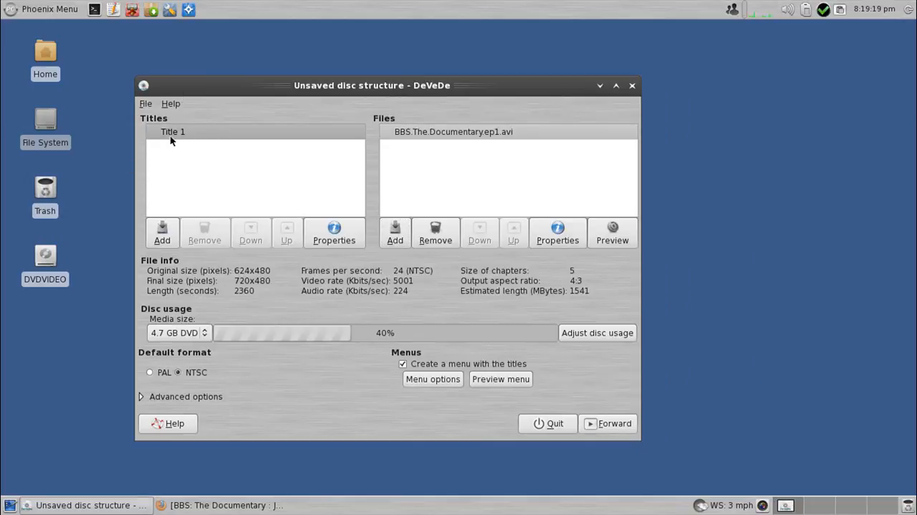
pyautogui.moveTo(271, 190)
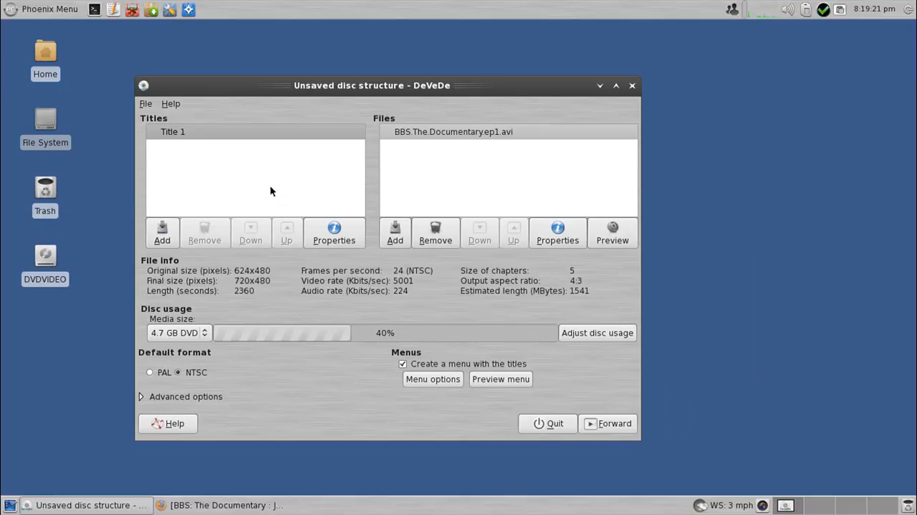
pyautogui.click(334, 232)
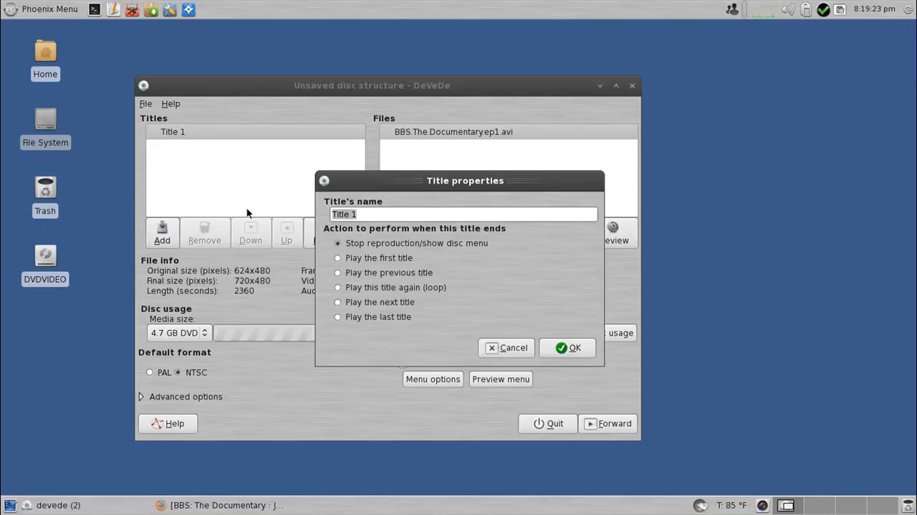
pyautogui.write('BBS: The')
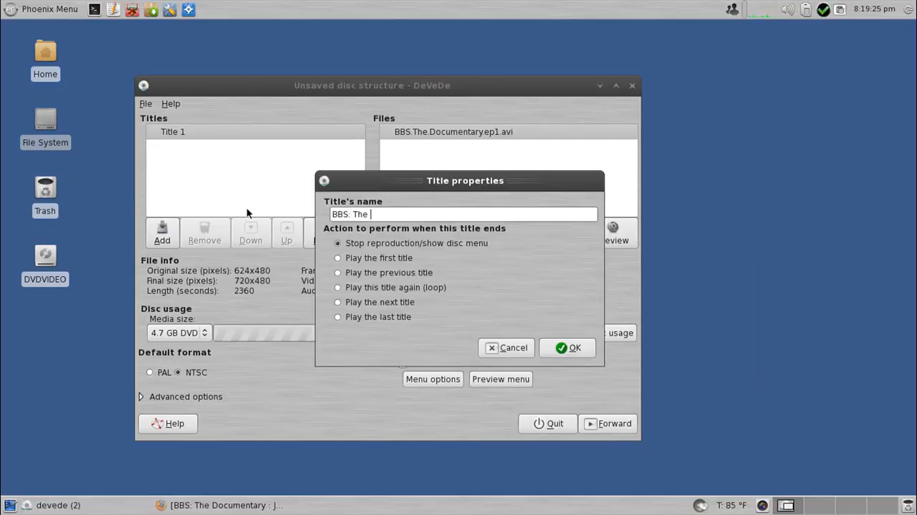
pyautogui.write('Documentary')
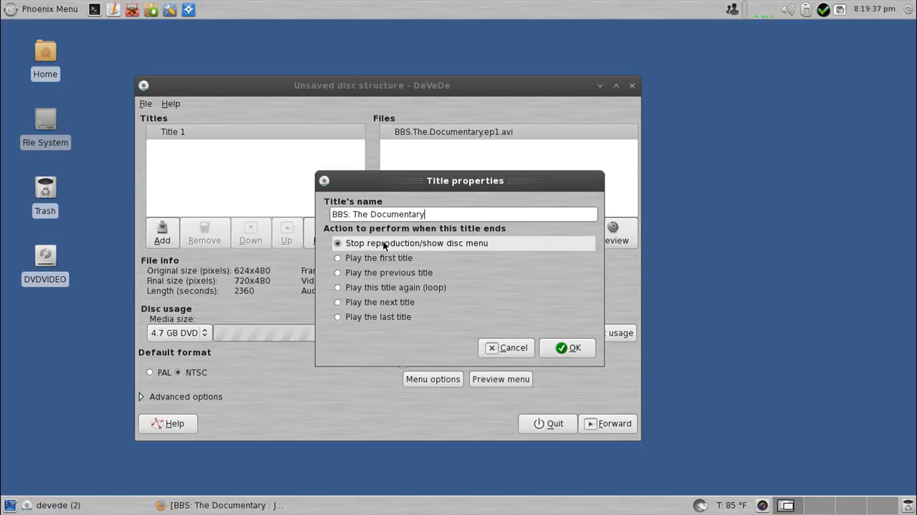
pyautogui.click(567, 346)
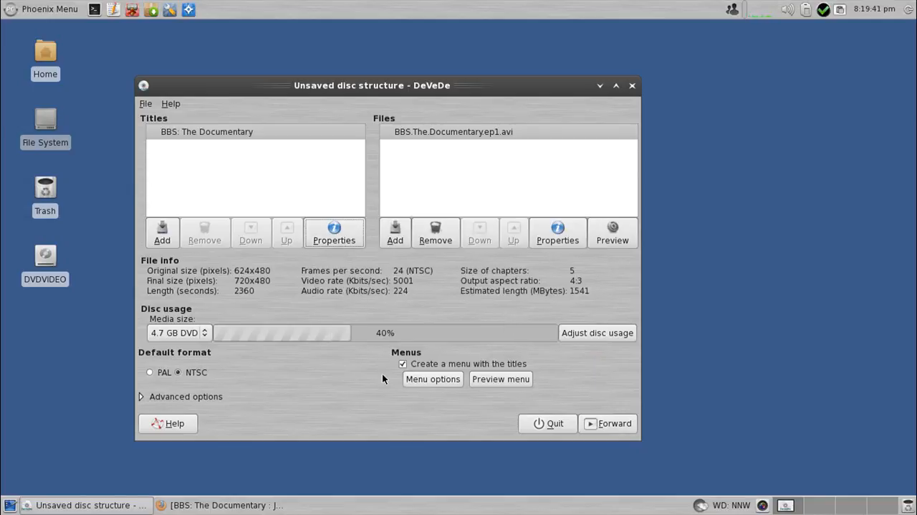
pyautogui.click(501, 378)
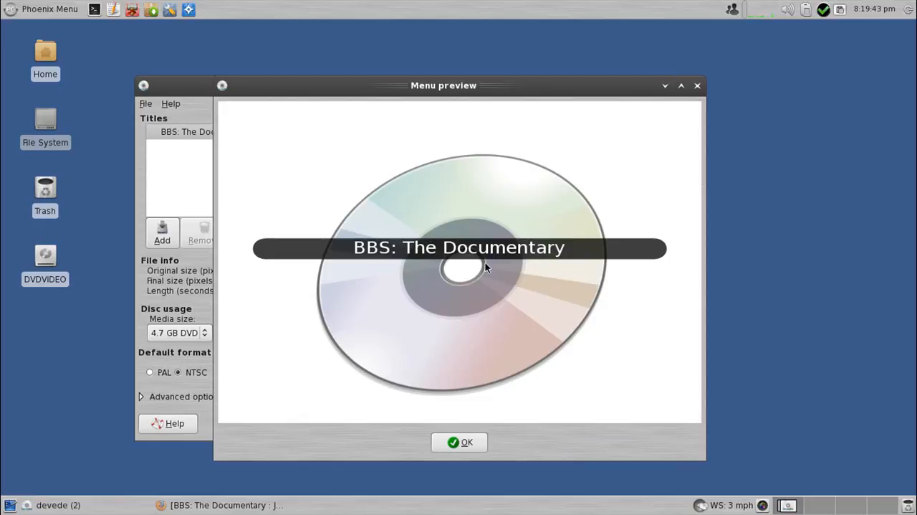
pyautogui.moveTo(441, 401)
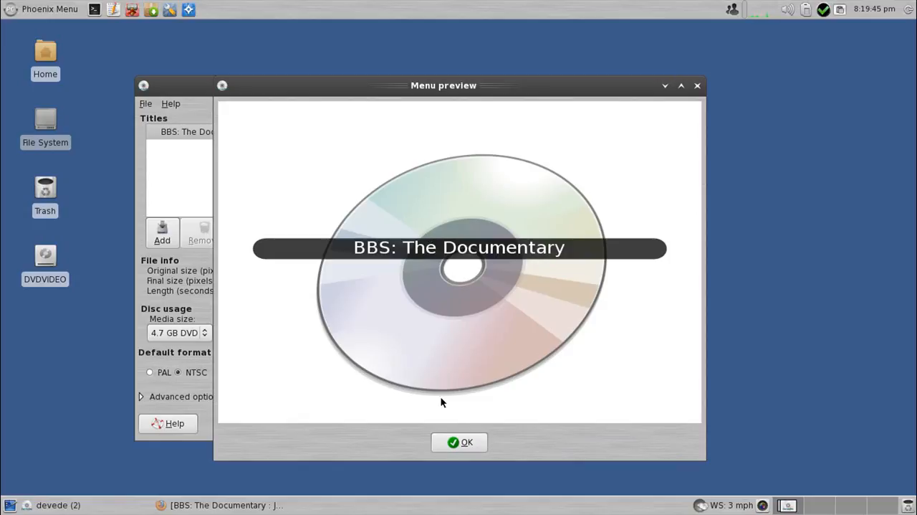
pyautogui.click(459, 442)
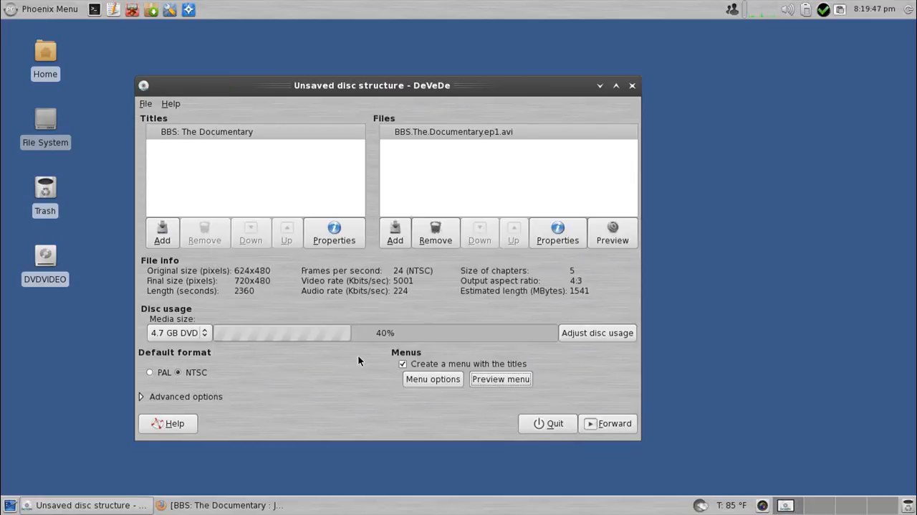
pyautogui.click(433, 378)
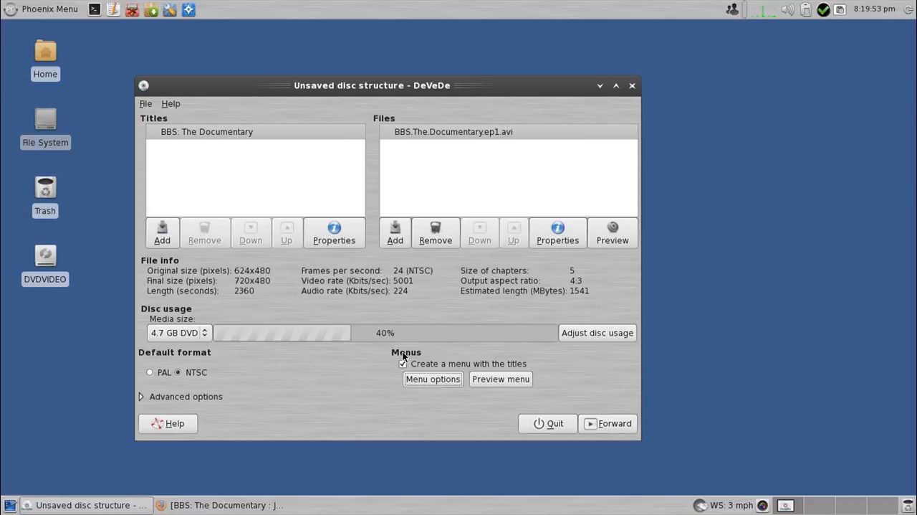
pyautogui.moveTo(112, 395)
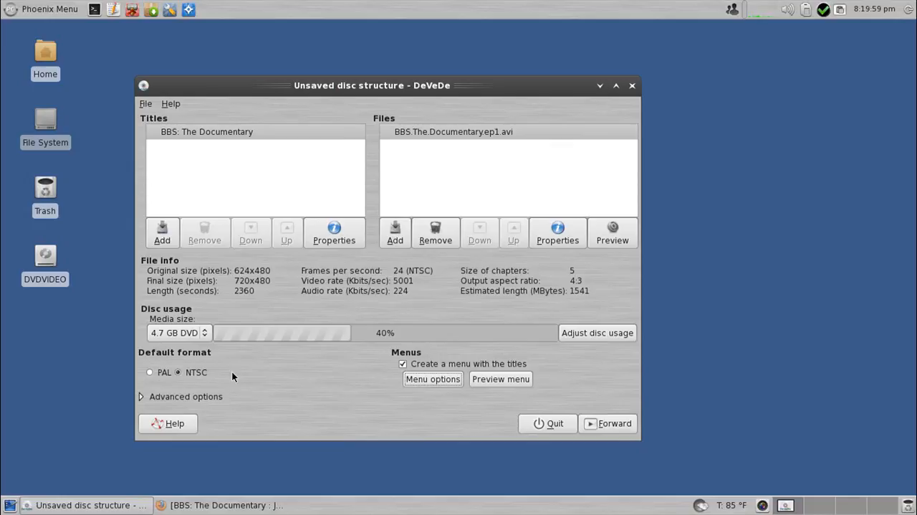
pyautogui.click(178, 371)
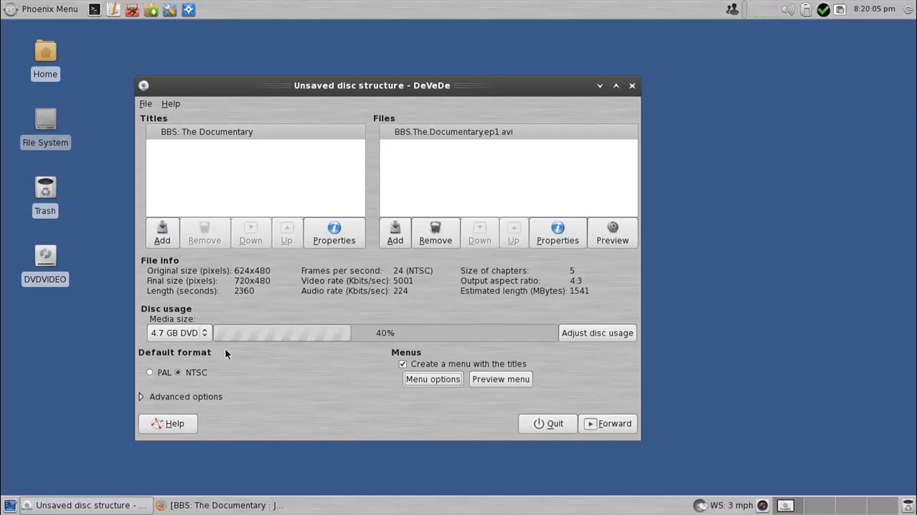
pyautogui.click(178, 332)
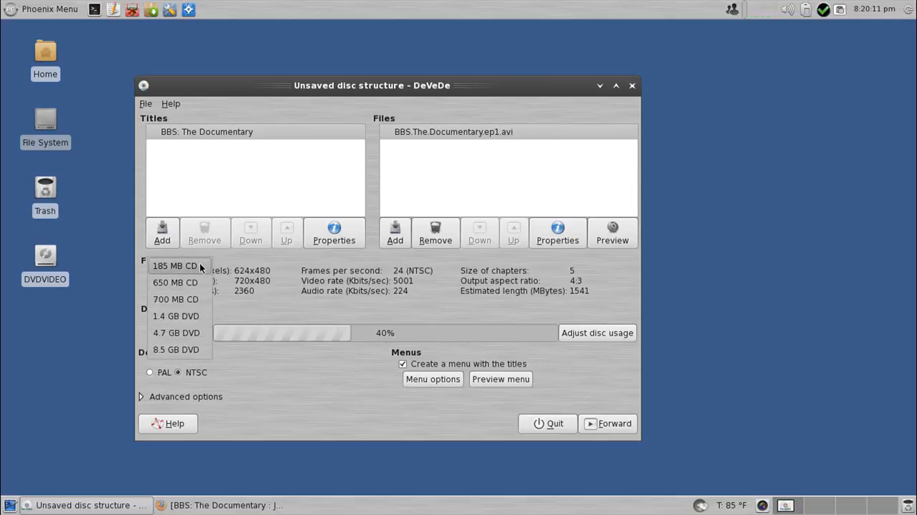
pyautogui.moveTo(176, 298)
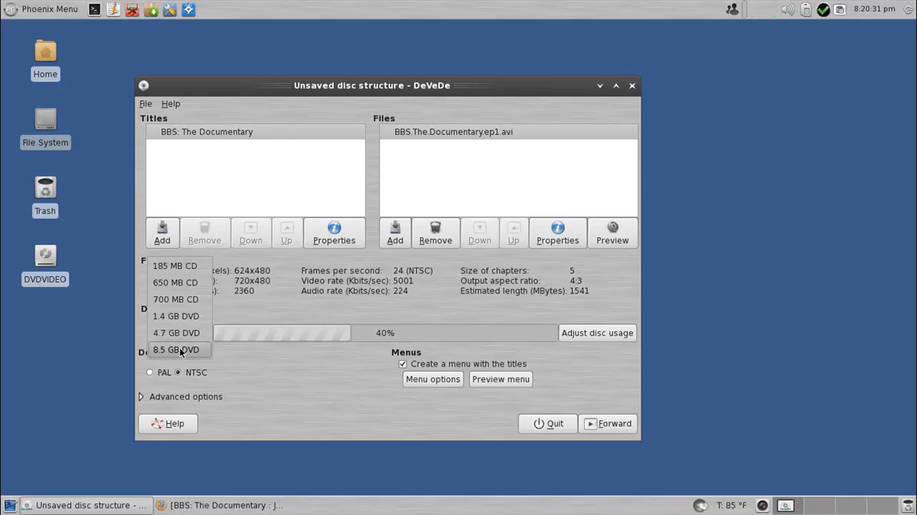
pyautogui.moveTo(176, 299)
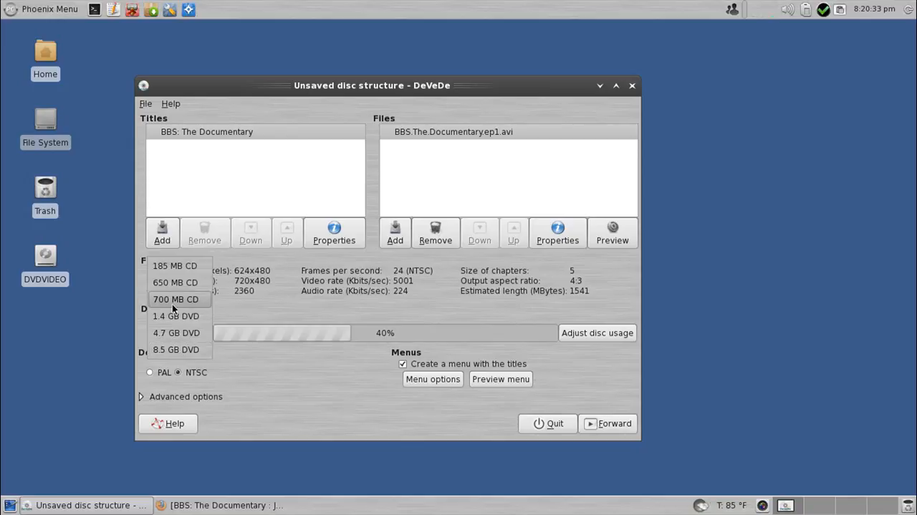
# Select 700 MB CD in the Media size dropdown.
pyautogui.click(176, 298)
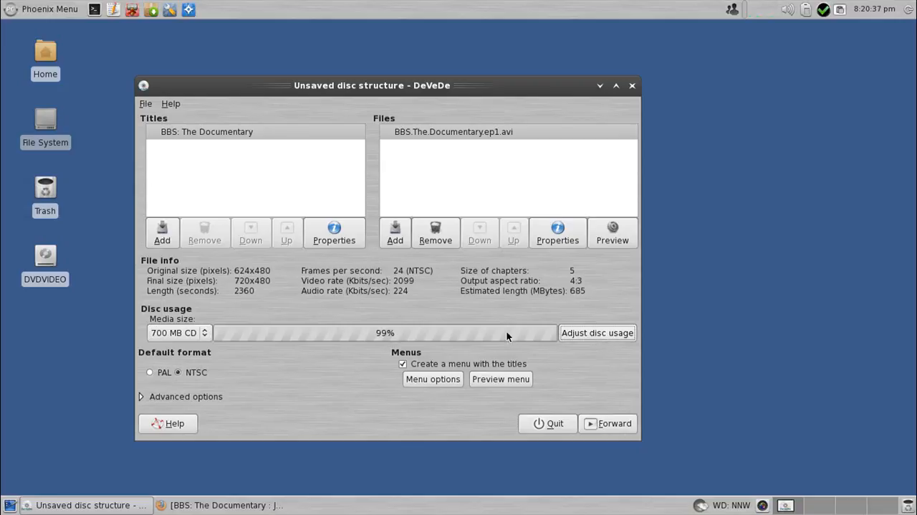
pyautogui.moveTo(558, 293)
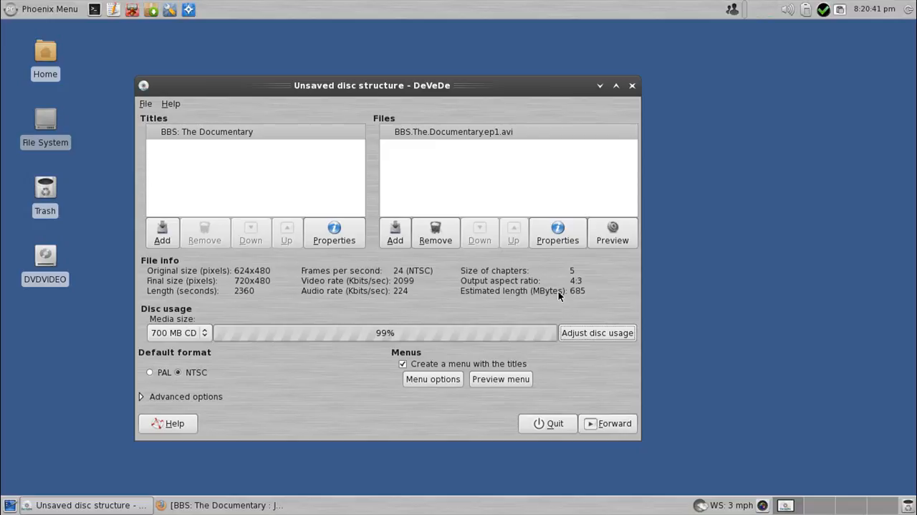
pyautogui.moveTo(550, 328)
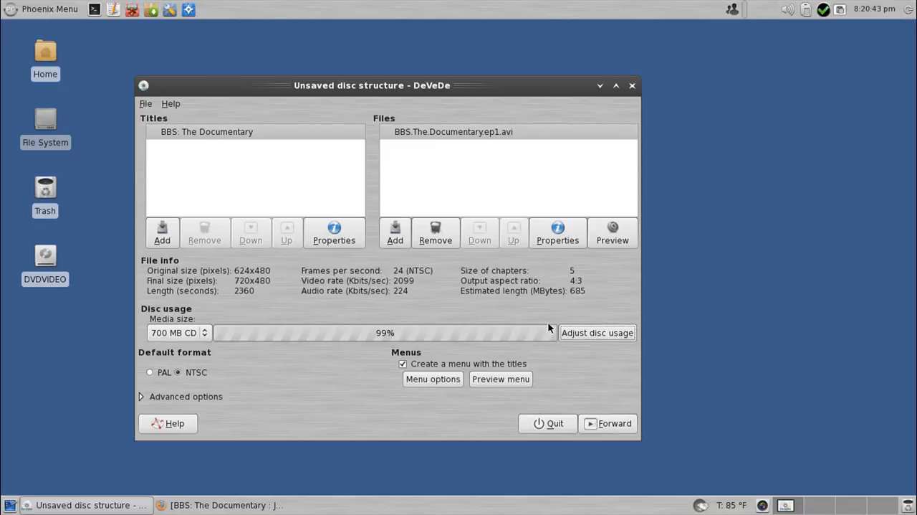
pyautogui.moveTo(564, 301)
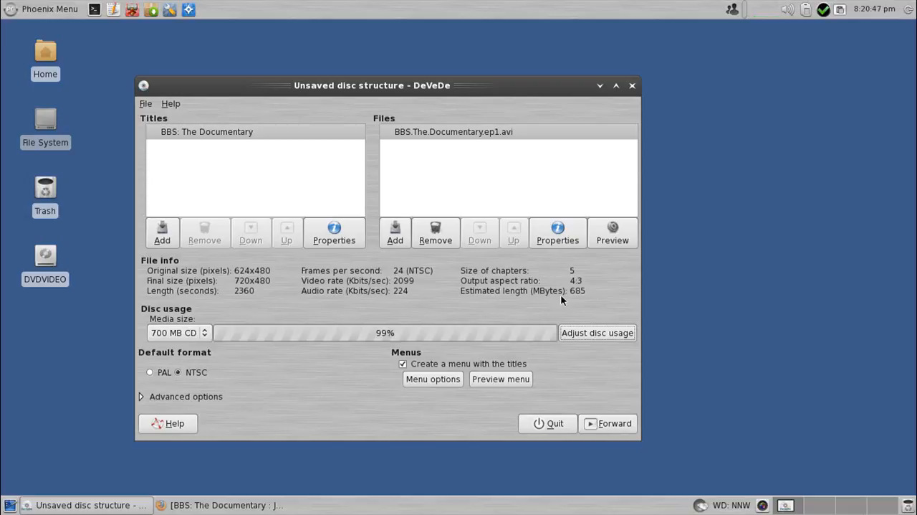
pyautogui.moveTo(578, 297)
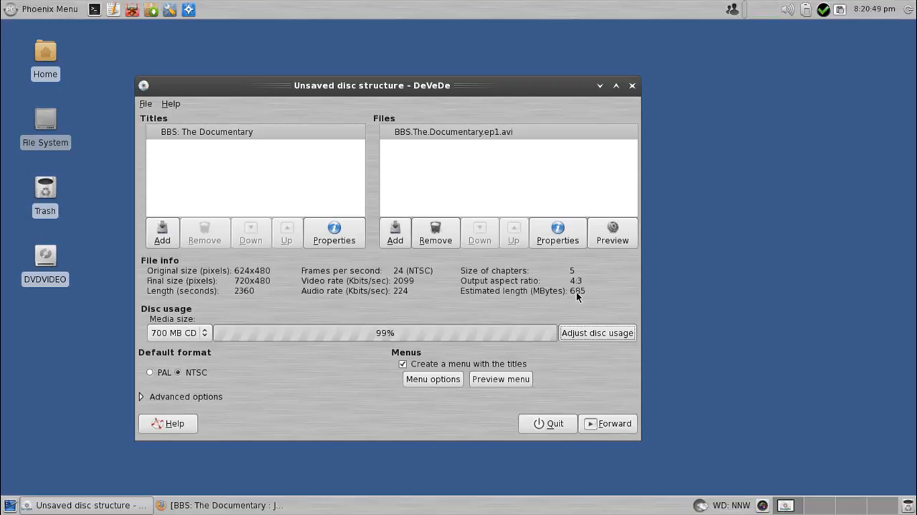
pyautogui.moveTo(526, 314)
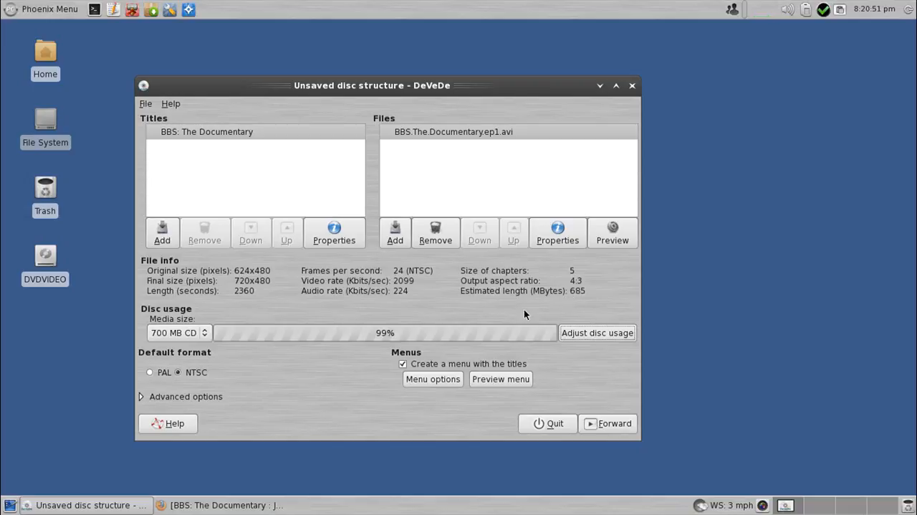
pyautogui.moveTo(537, 298)
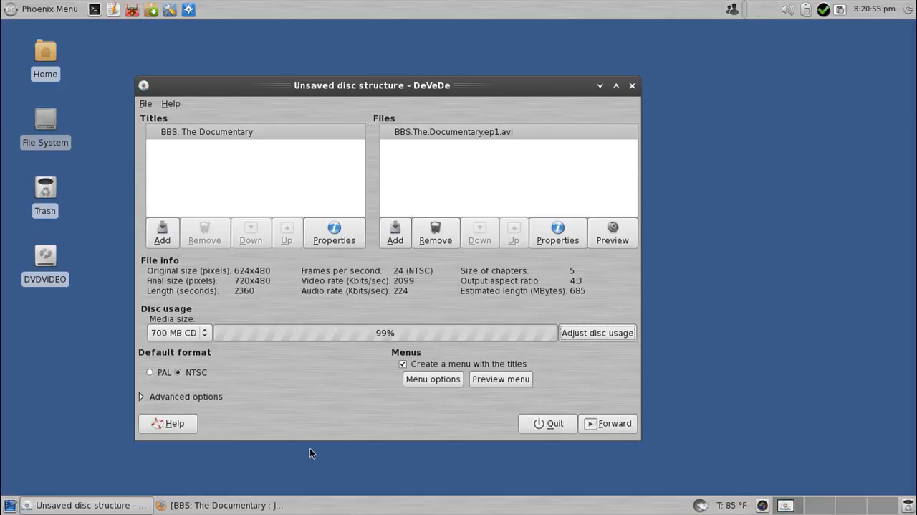
pyautogui.click(179, 332)
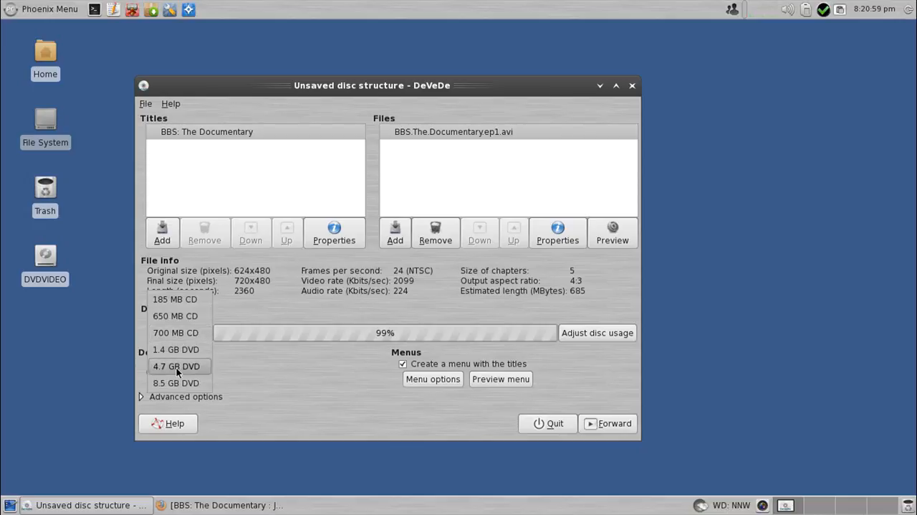
# Set Media size to 4.7 GB DVD, then back to 700 MB CD.
pyautogui.click(176, 365)
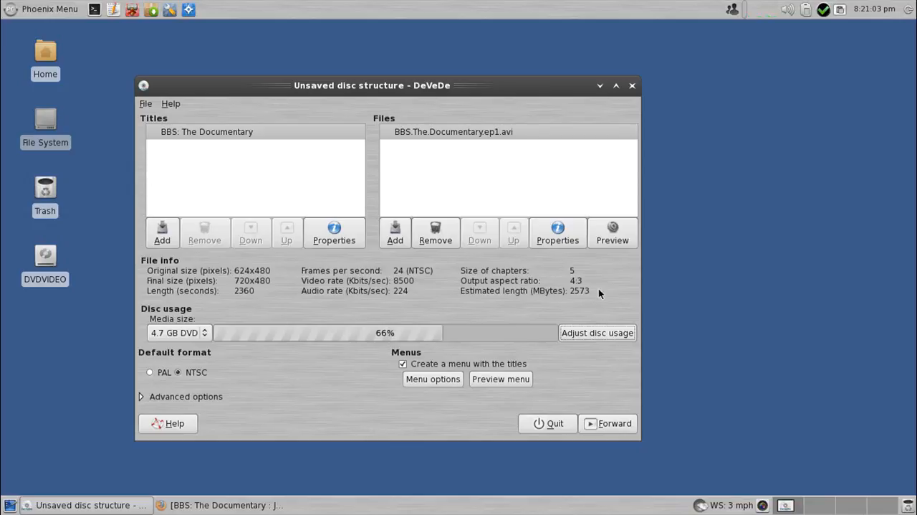
pyautogui.moveTo(572, 297)
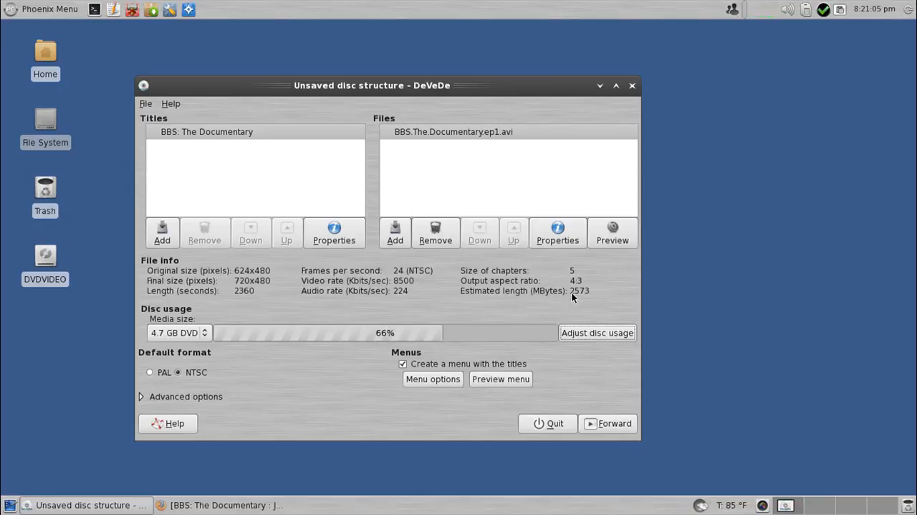
pyautogui.moveTo(584, 299)
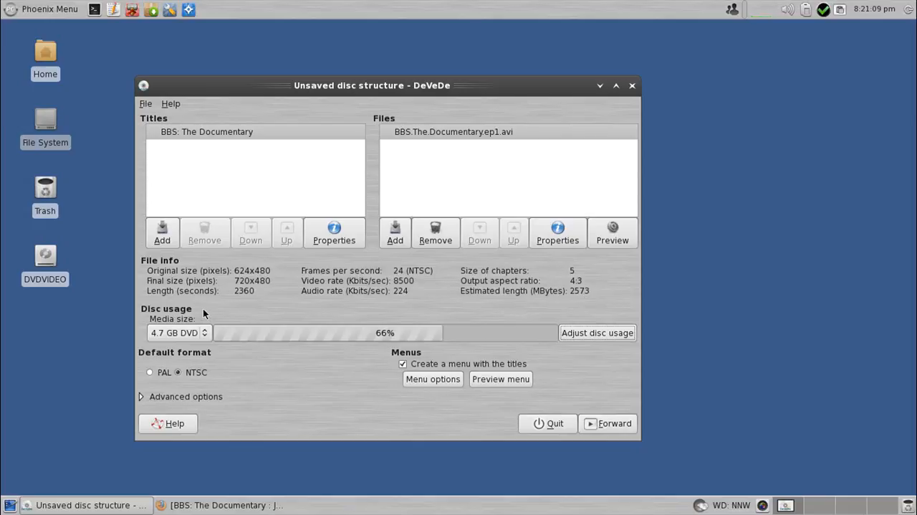
pyautogui.click(179, 332)
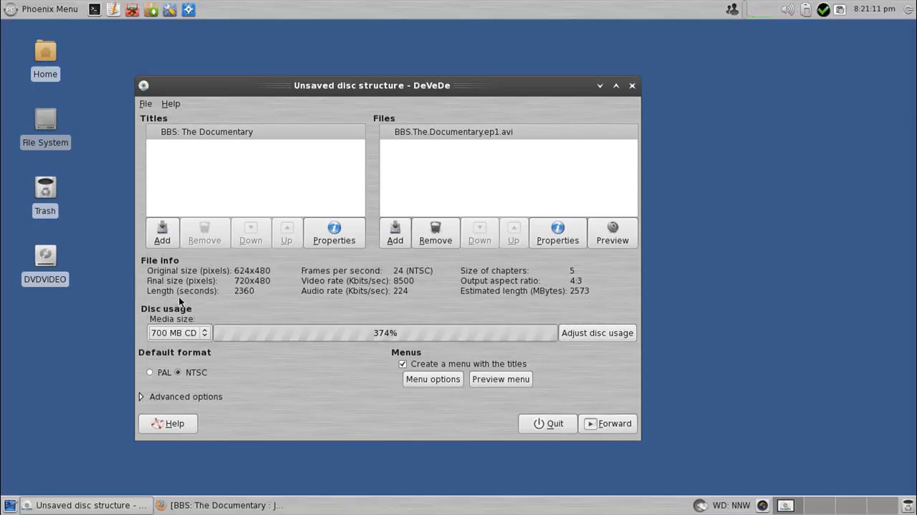
# Adjust disc usage so the title fills 99% at 2099 Kbit/s video rate.
pyautogui.click(597, 332)
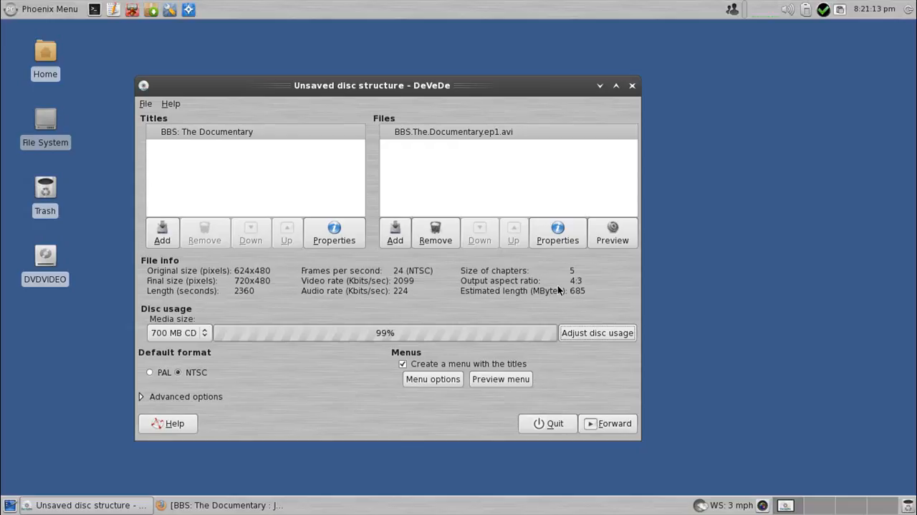
pyautogui.moveTo(531, 318)
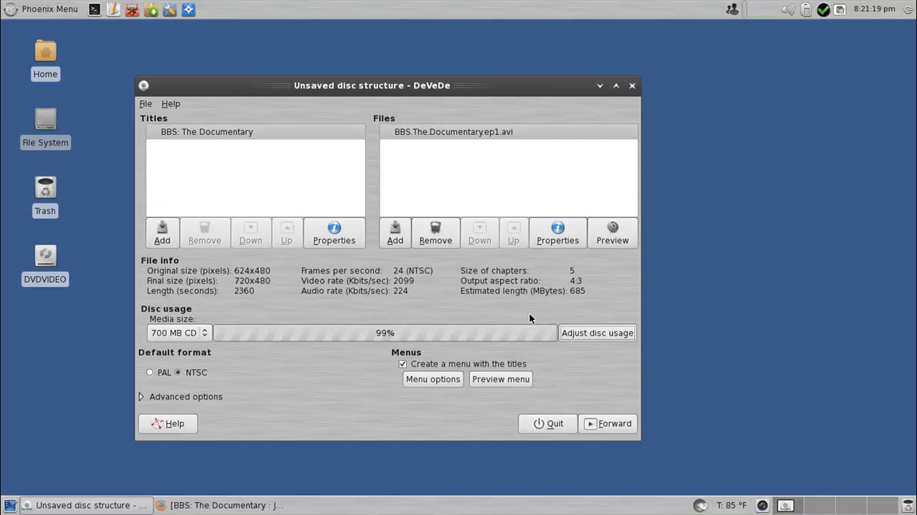
pyautogui.moveTo(370, 326)
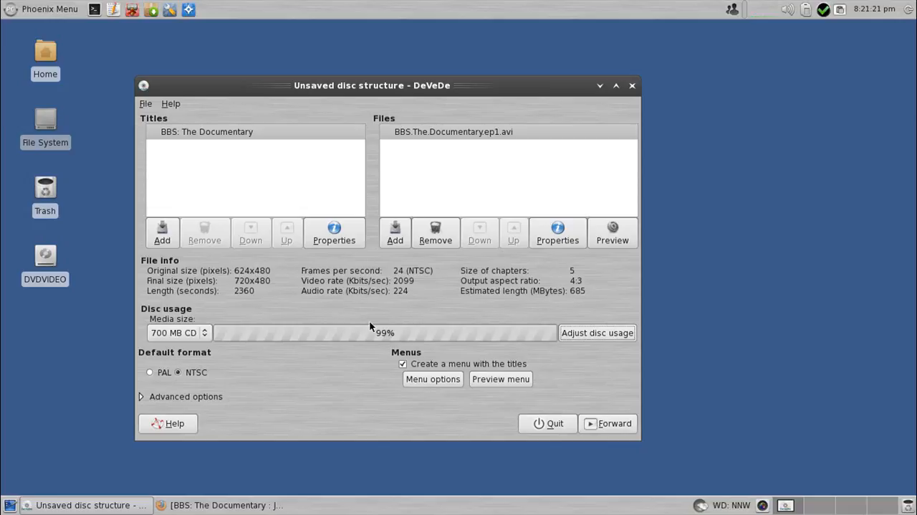
pyautogui.moveTo(555, 305)
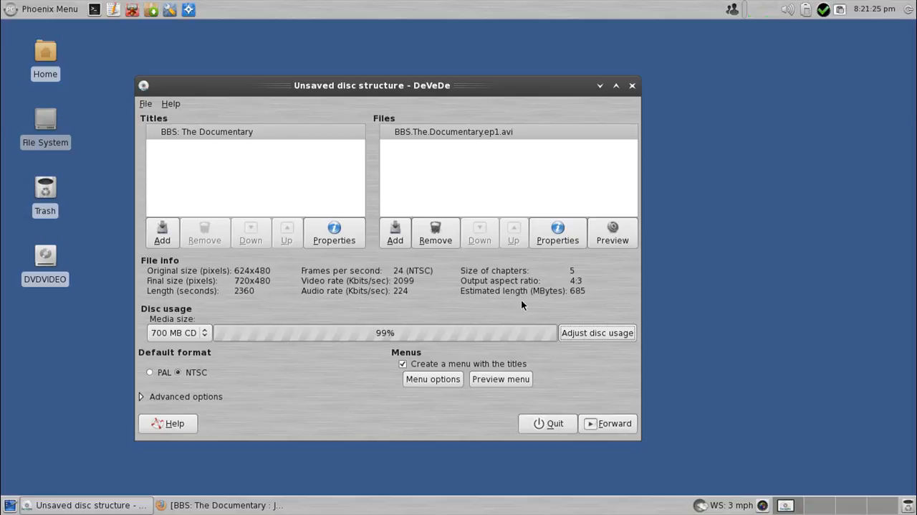
pyautogui.moveTo(552, 313)
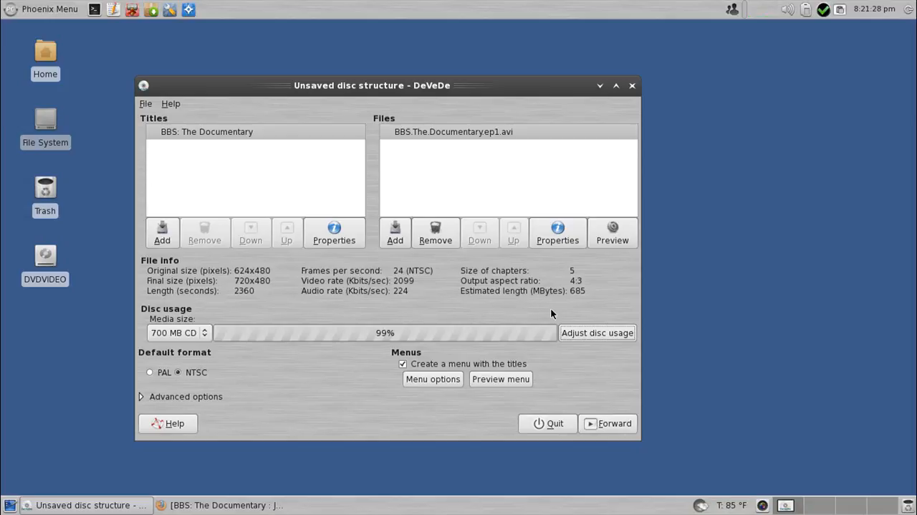
pyautogui.moveTo(431, 306)
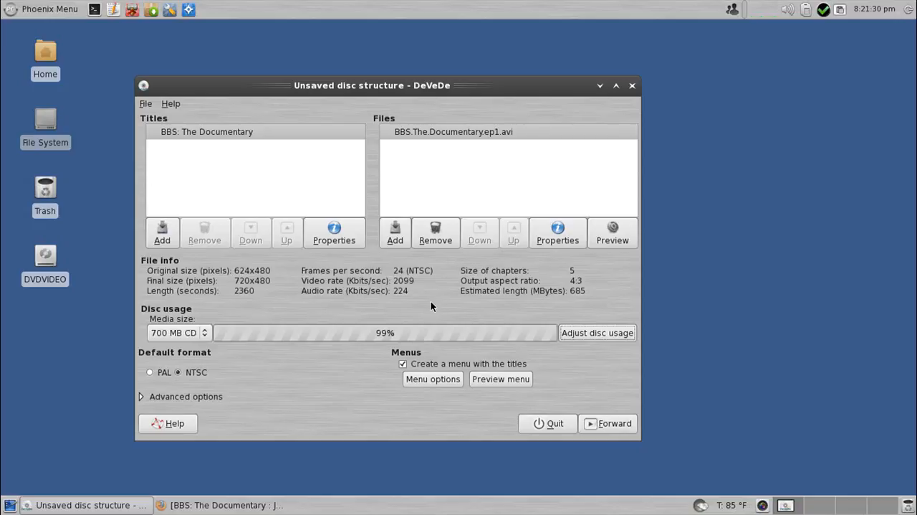
pyautogui.moveTo(433, 297)
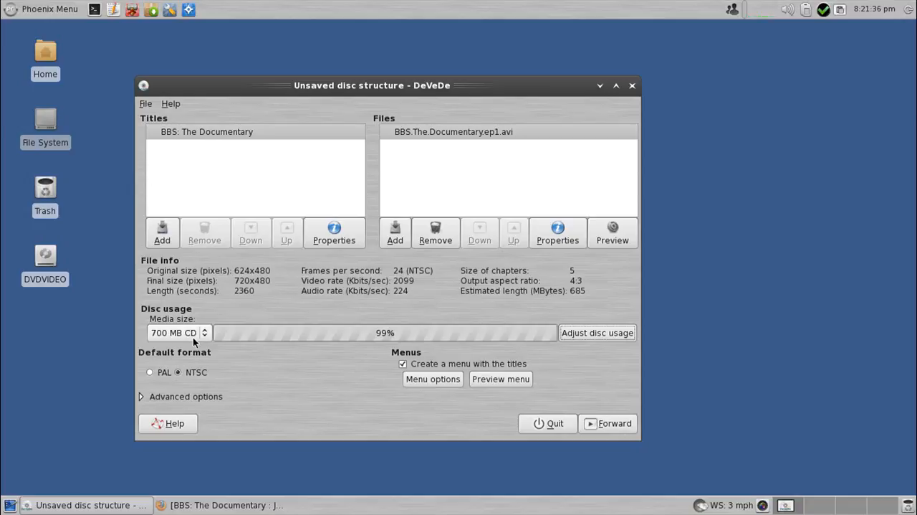
pyautogui.moveTo(584, 300)
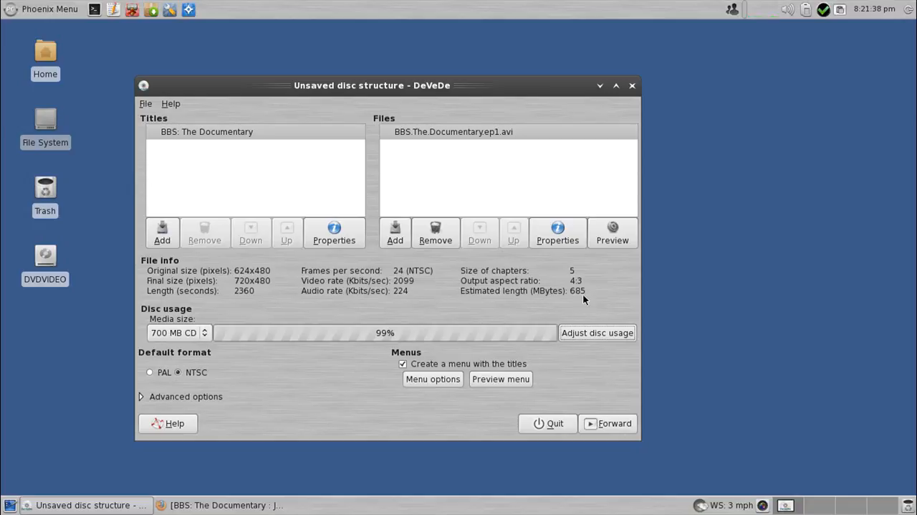
pyautogui.moveTo(513, 294)
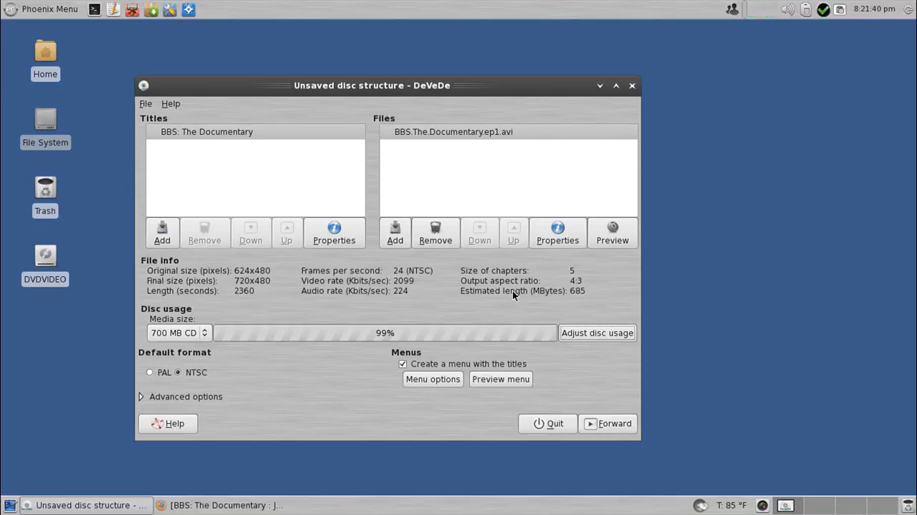
pyautogui.moveTo(528, 294)
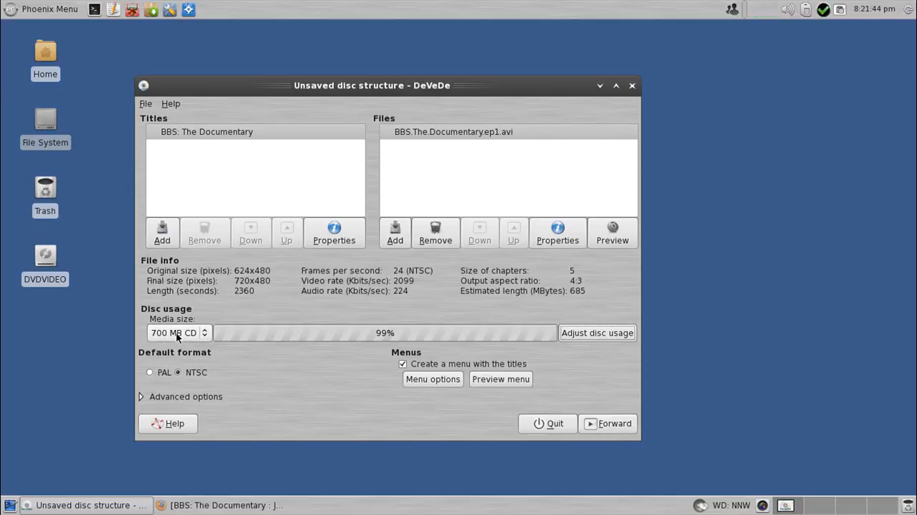
pyautogui.moveTo(400, 311)
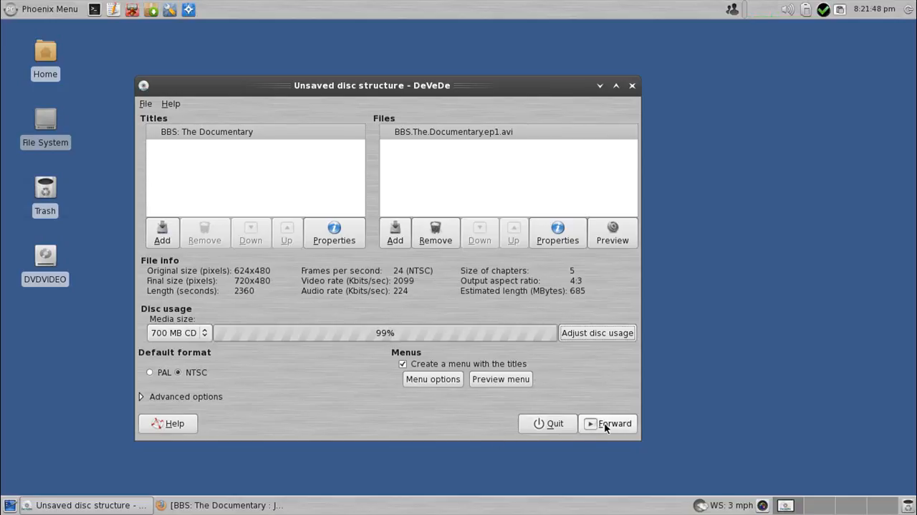
# Advance to the dialog for the output folder and disc image name.
pyautogui.click(608, 423)
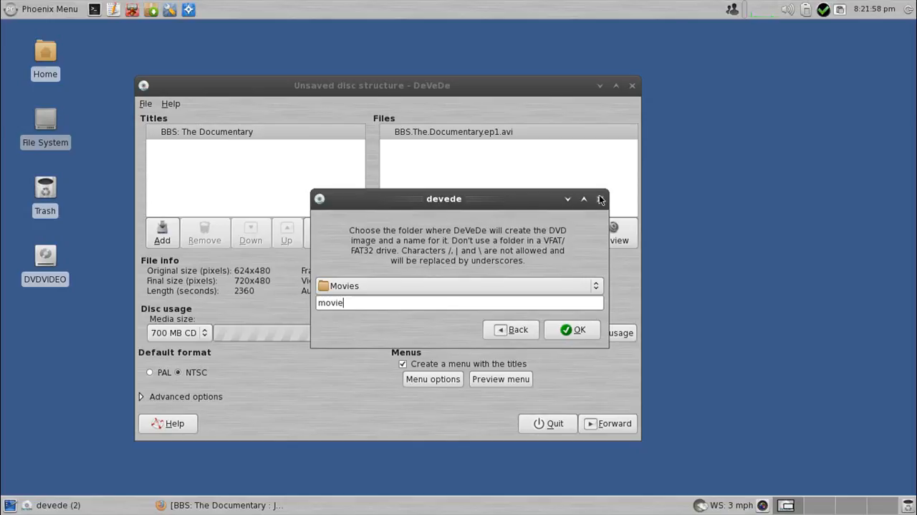
# Dismiss the image location prompt and leave multicore CPU optimizations switched off.
pyautogui.click(579, 329)
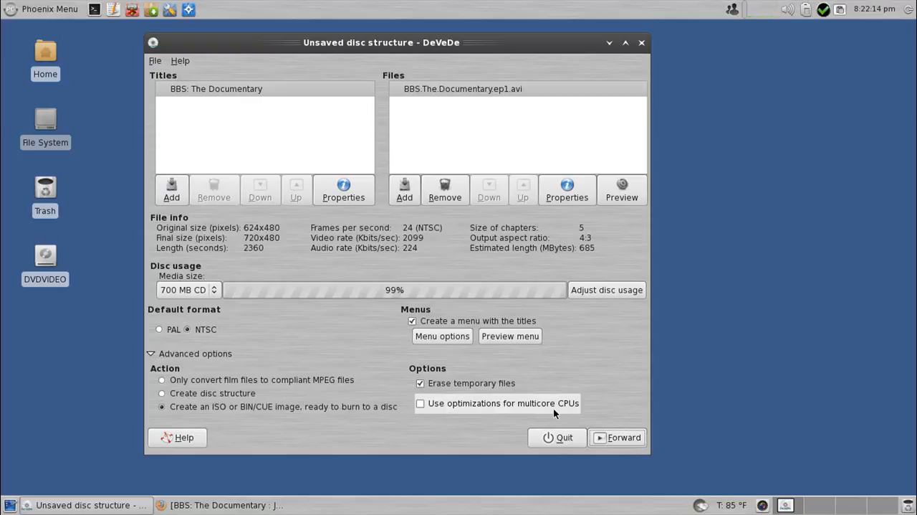
pyautogui.moveTo(497, 414)
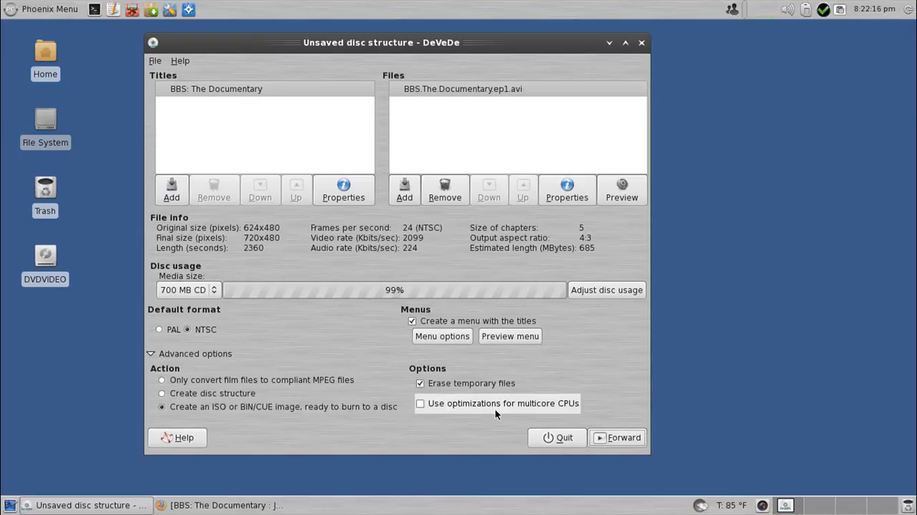
pyautogui.click(420, 402)
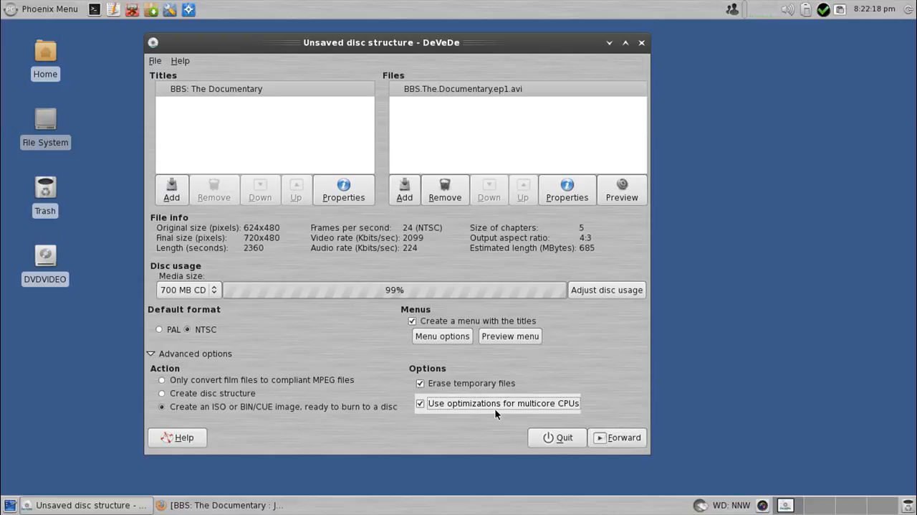
pyautogui.click(420, 403)
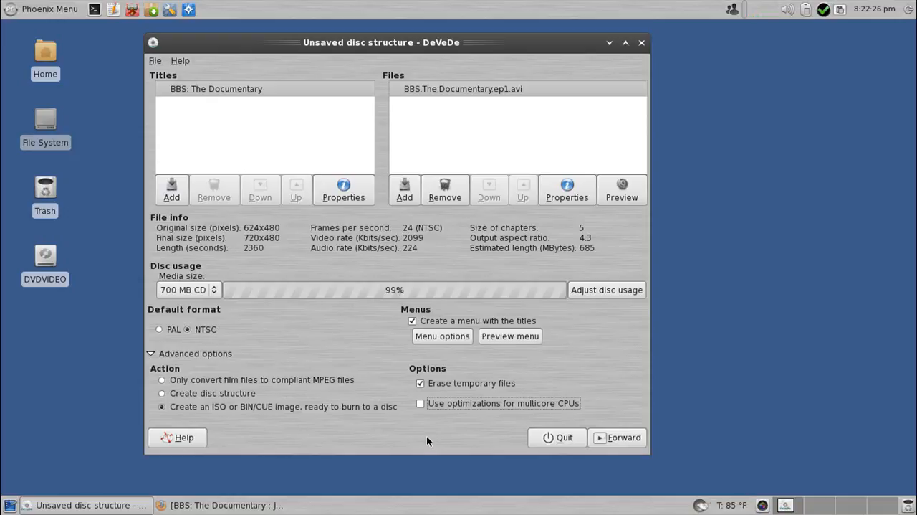
# Retry continuing to image creation, dismiss the location prompt again, and quit DeVeDe.
pyautogui.click(616, 437)
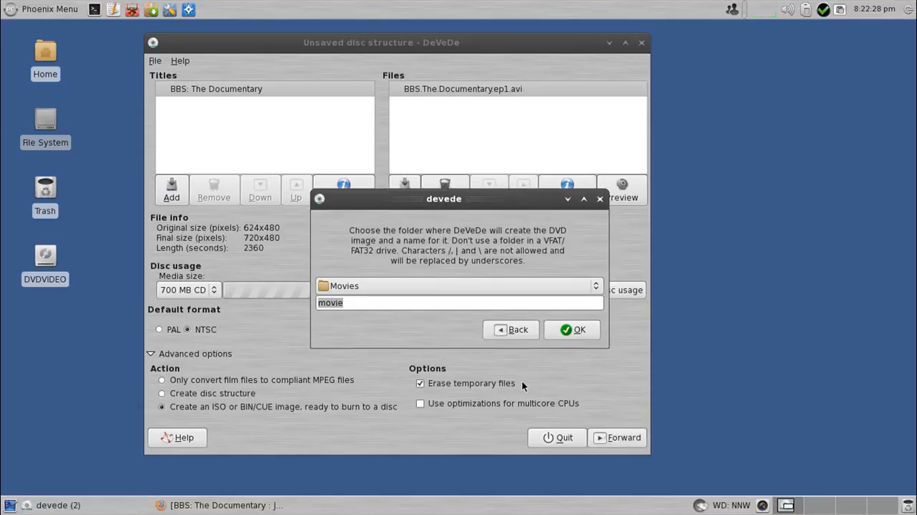
pyautogui.click(573, 329)
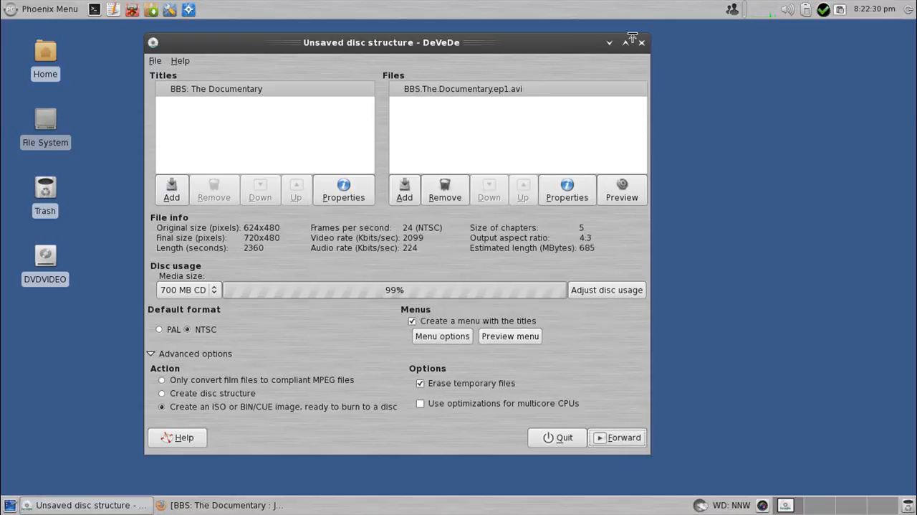
pyautogui.click(642, 42)
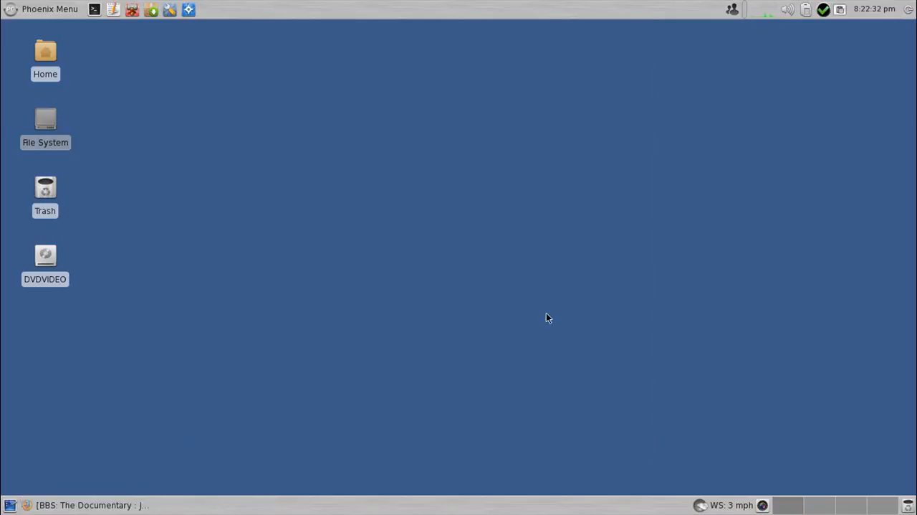
# Browse from Home into Movies/bbs to reveal the 677.4 MB bbs.iso image.
pyautogui.doubleClick(45, 51)
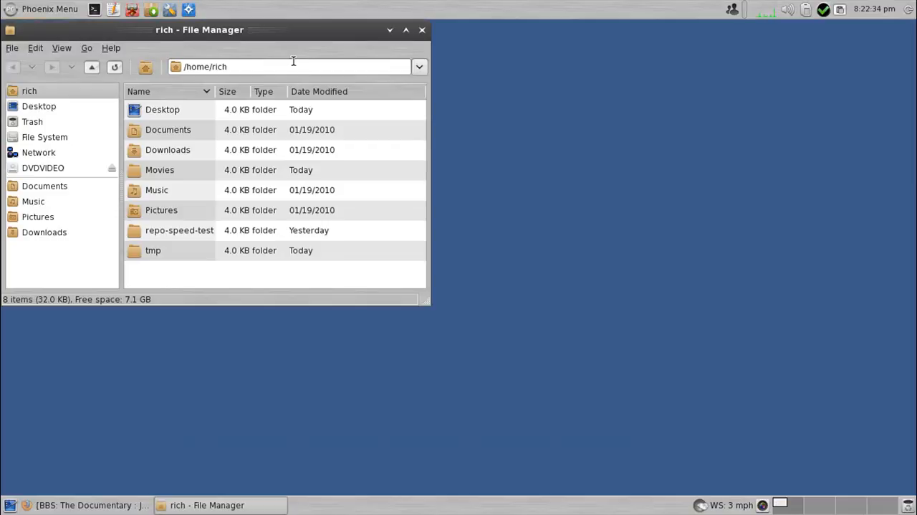
pyautogui.doubleClick(160, 170)
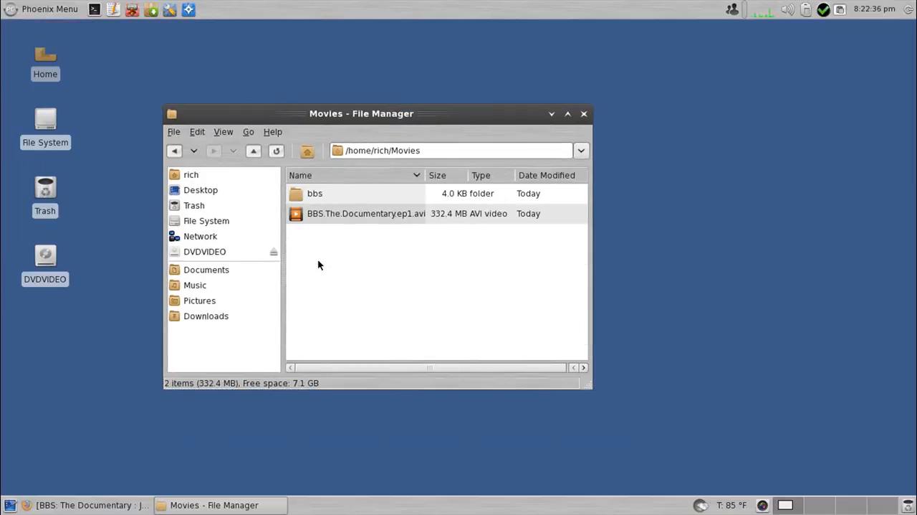
pyautogui.click(315, 193)
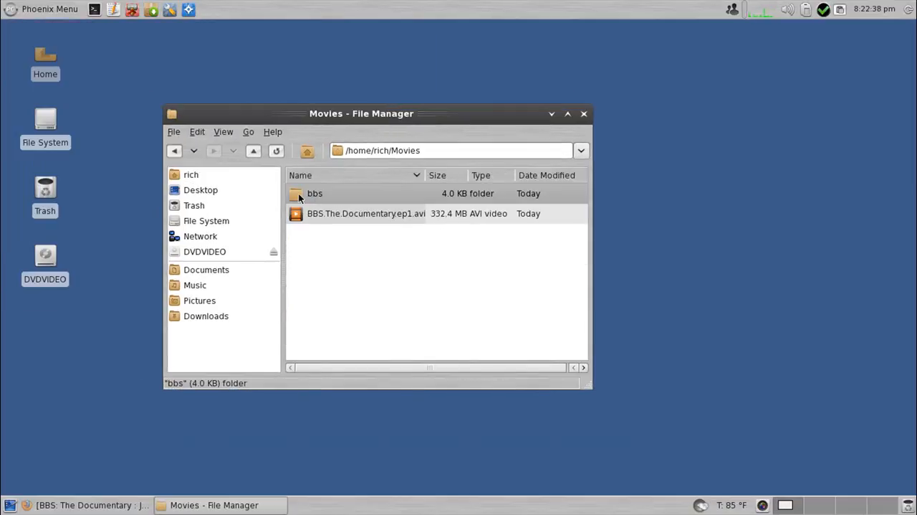
pyautogui.doubleClick(314, 193)
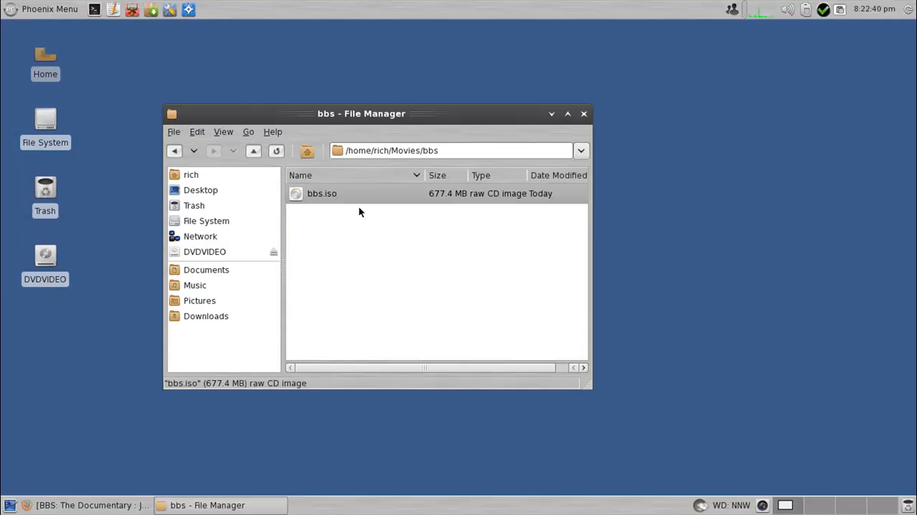
pyautogui.moveTo(364, 268)
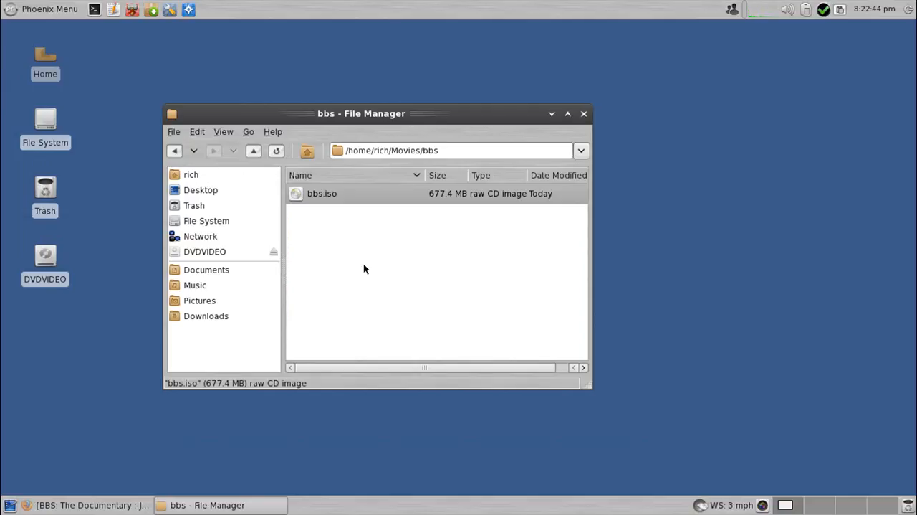
pyautogui.moveTo(367, 260)
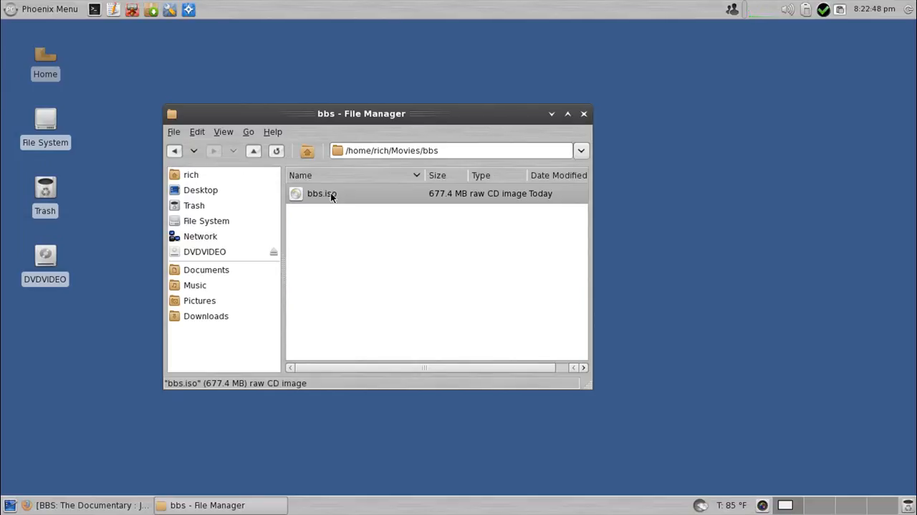
pyautogui.rightClick(322, 193)
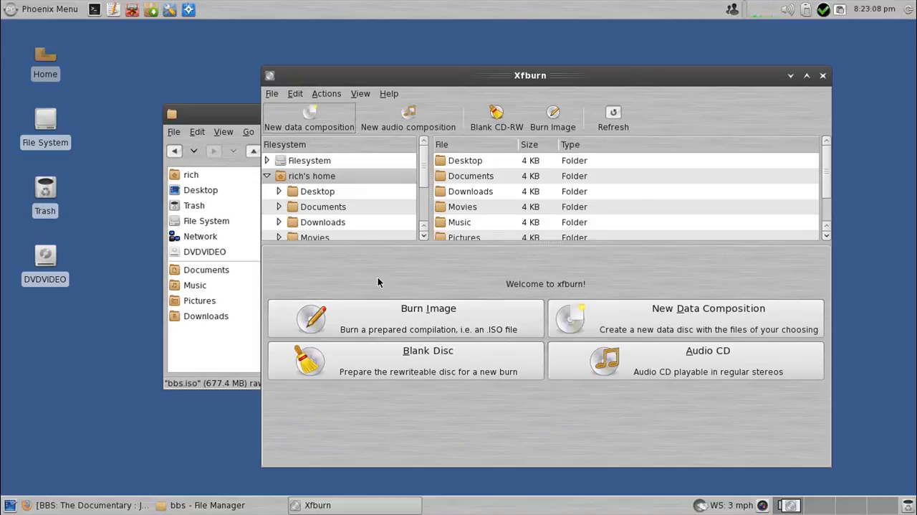
pyautogui.moveTo(351, 293)
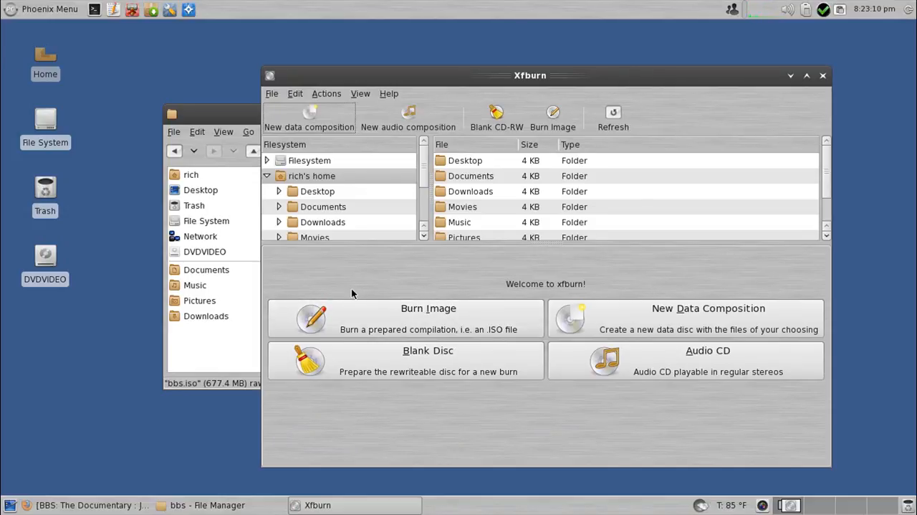
pyautogui.moveTo(405, 284)
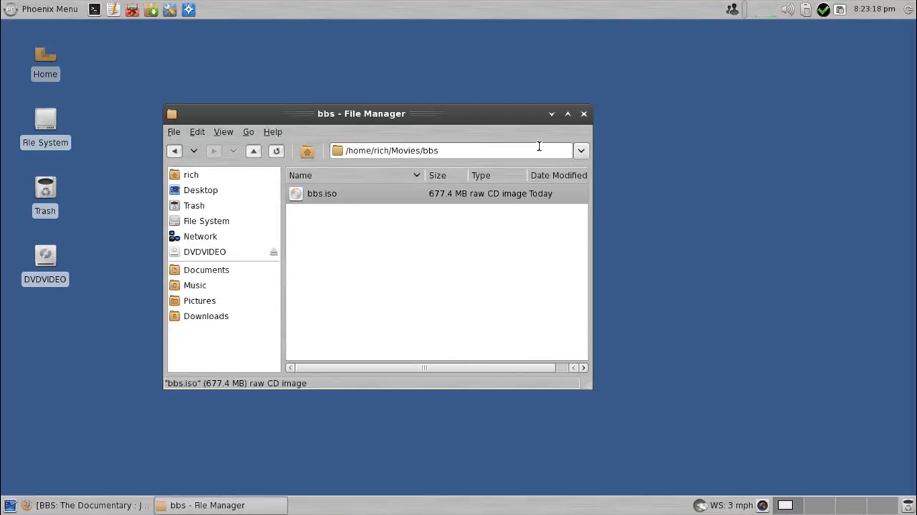
# Relaunch DeVeDe and inspect the Media size list, leaving it at 4.7 GB DVD.
pyautogui.click(43, 9)
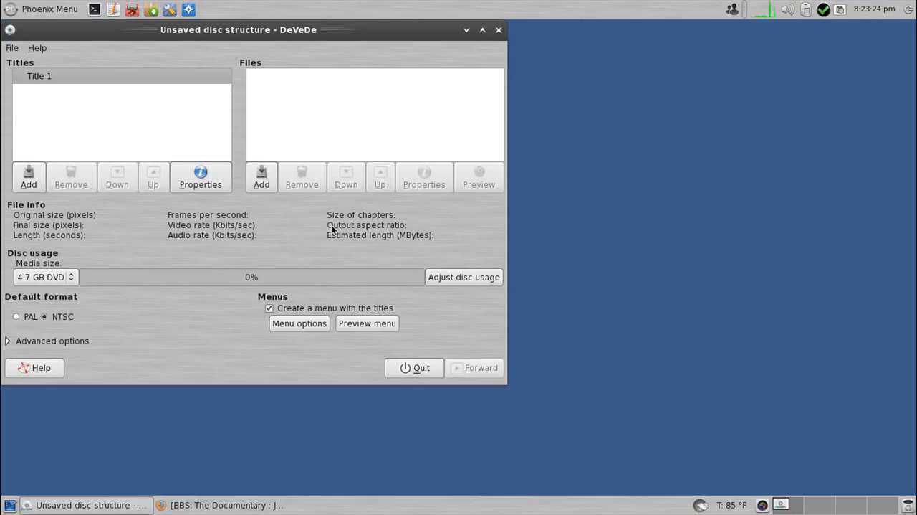
pyautogui.moveTo(414, 200)
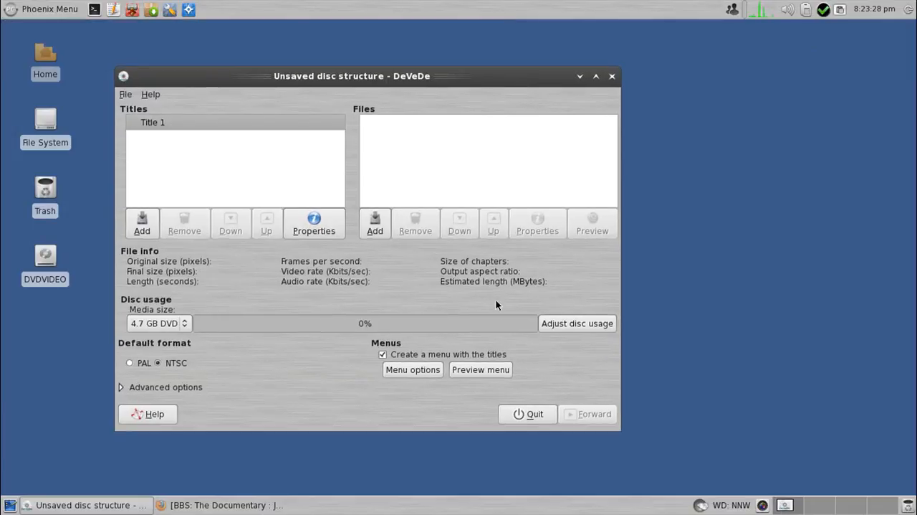
pyautogui.moveTo(488, 310)
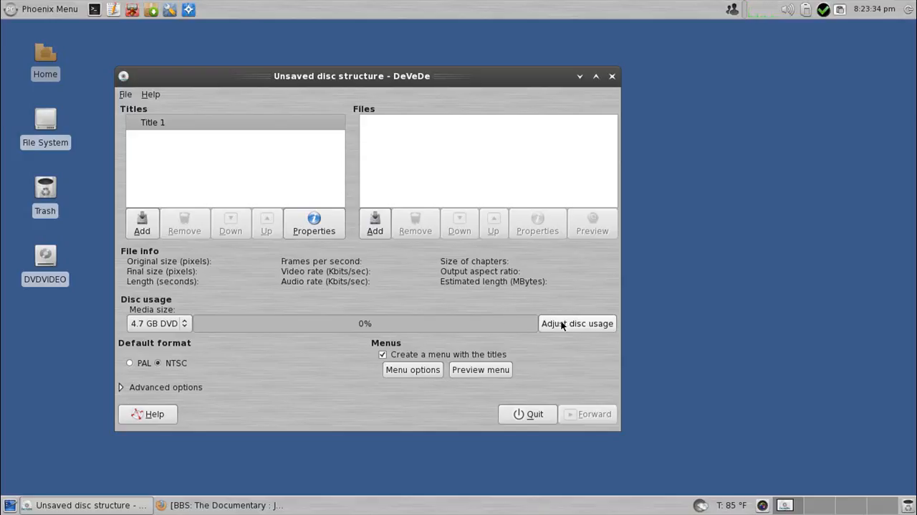
pyautogui.moveTo(493, 306)
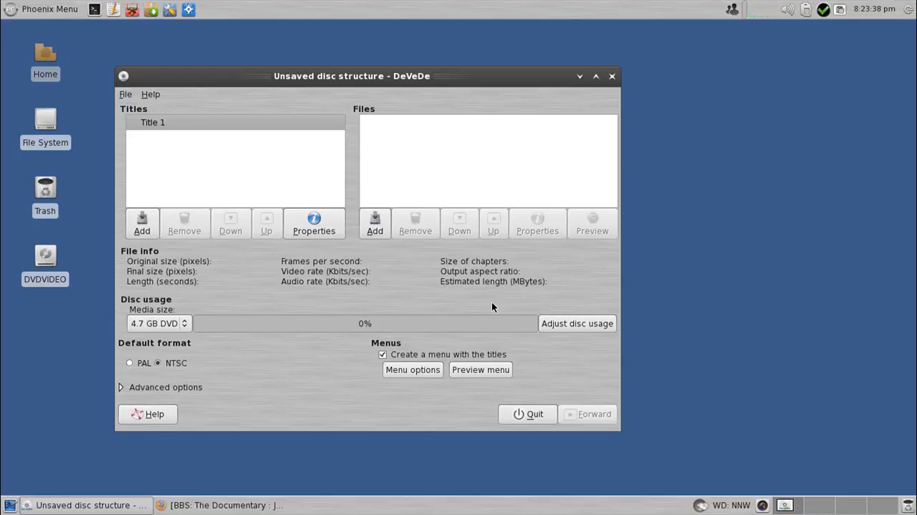
pyautogui.moveTo(520, 336)
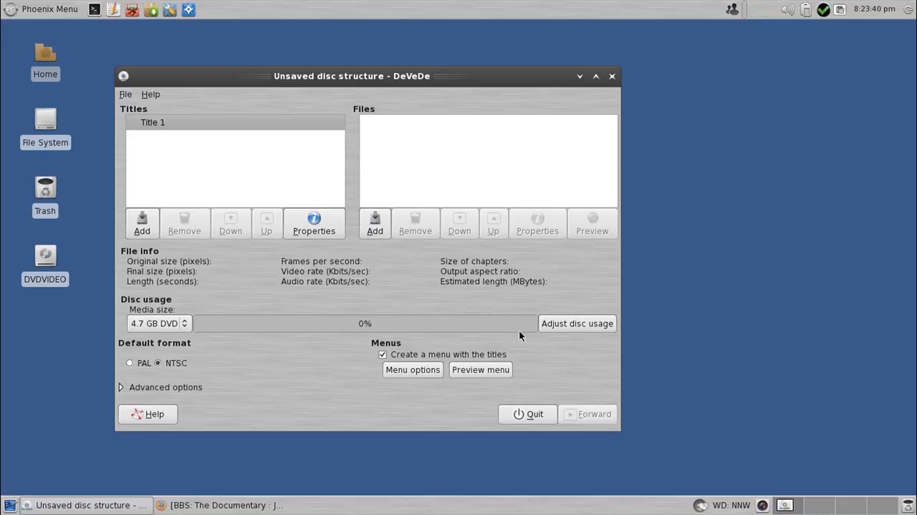
pyautogui.moveTo(501, 334)
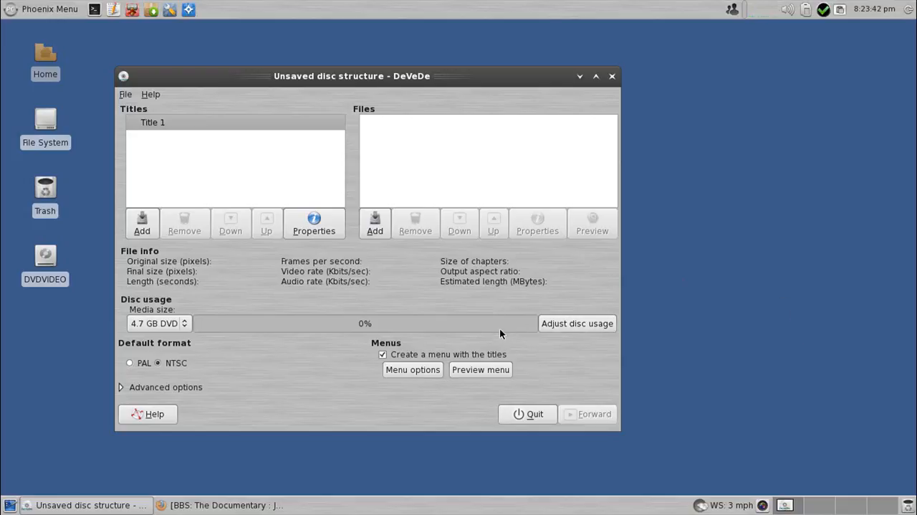
pyautogui.moveTo(531, 310)
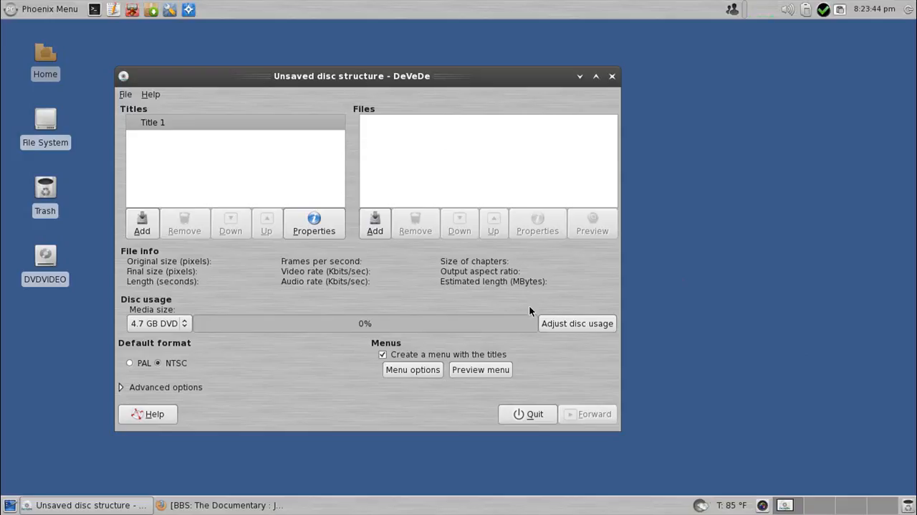
pyautogui.click(158, 323)
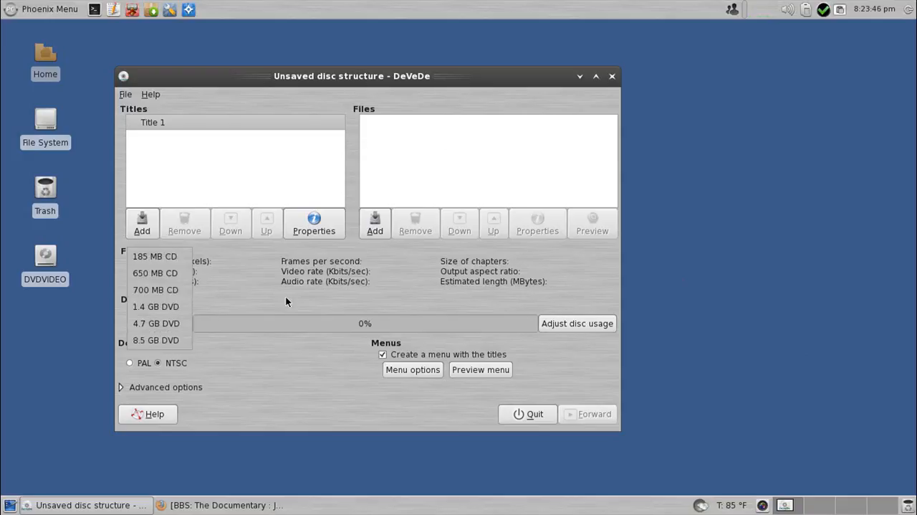
pyautogui.click(156, 323)
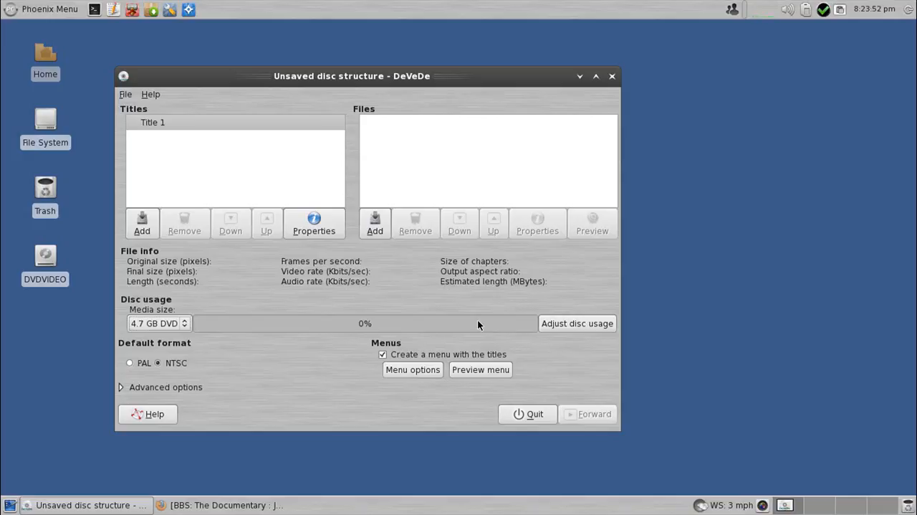
pyautogui.moveTo(484, 323)
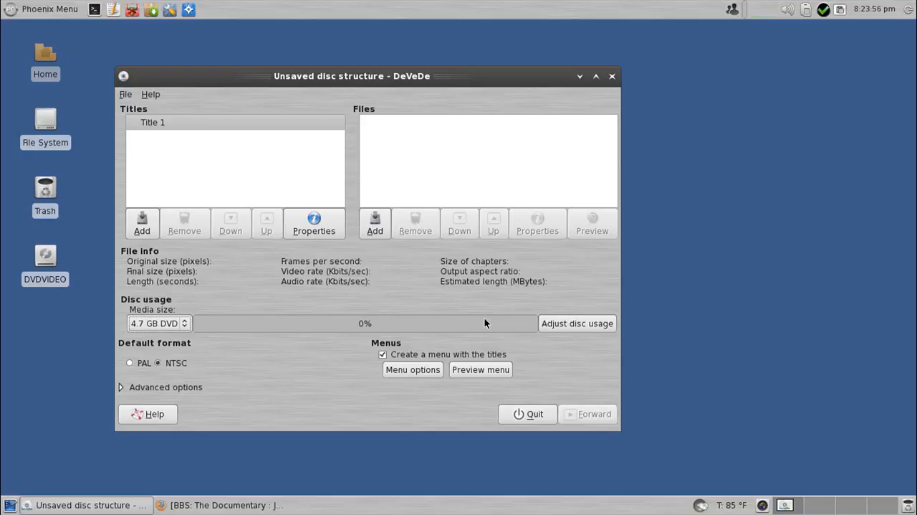
pyautogui.moveTo(485, 94)
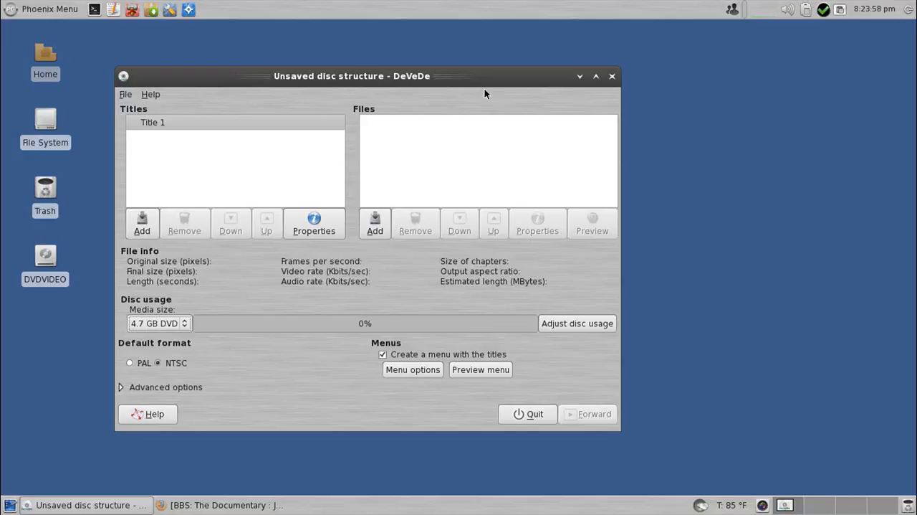
pyautogui.moveTo(414, 284)
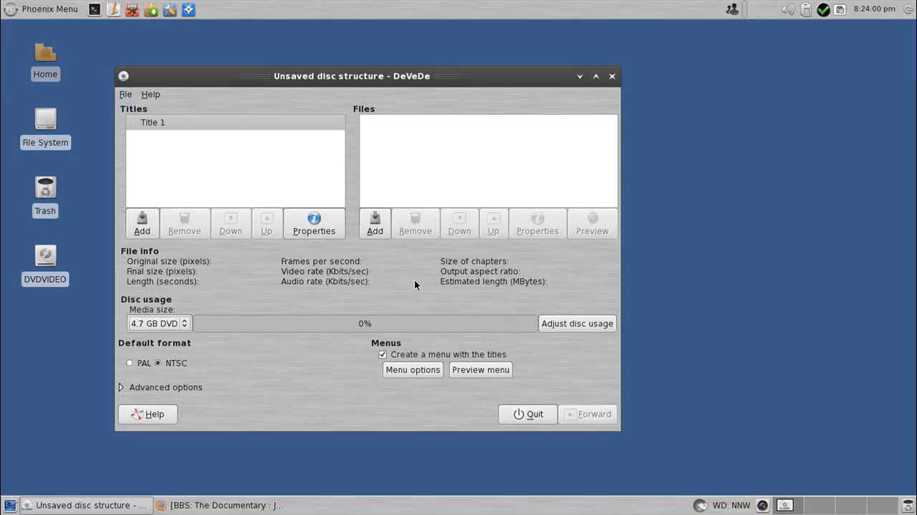
pyautogui.moveTo(418, 294)
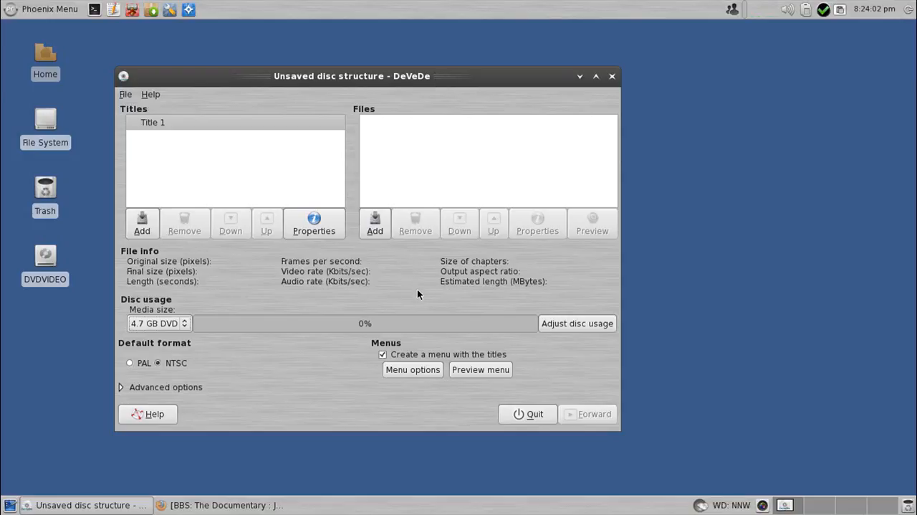